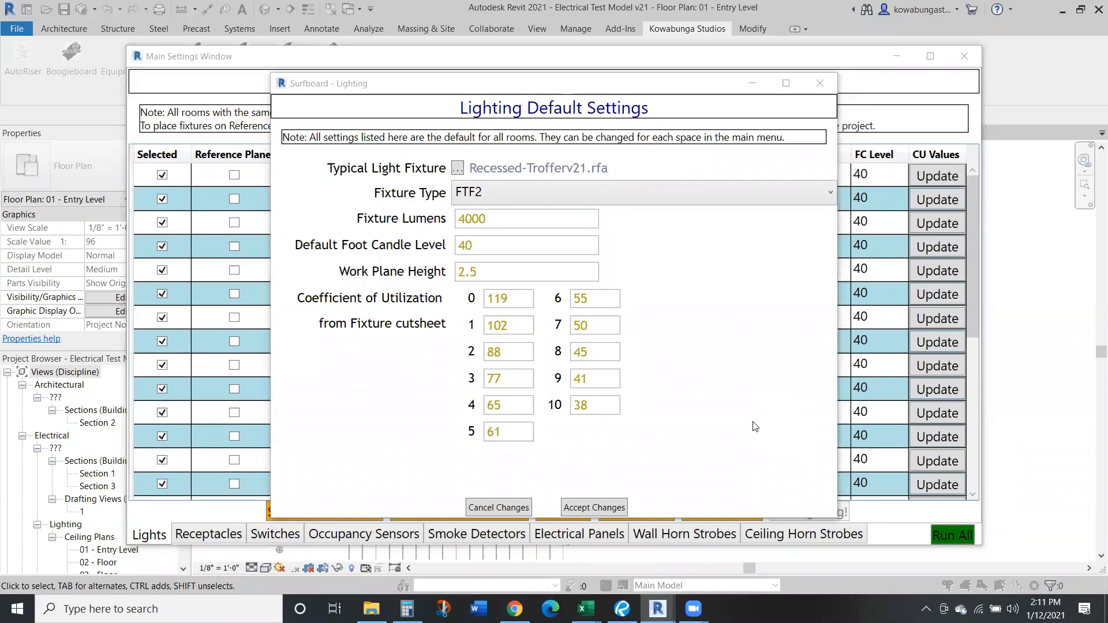
mouse_move(669, 343)
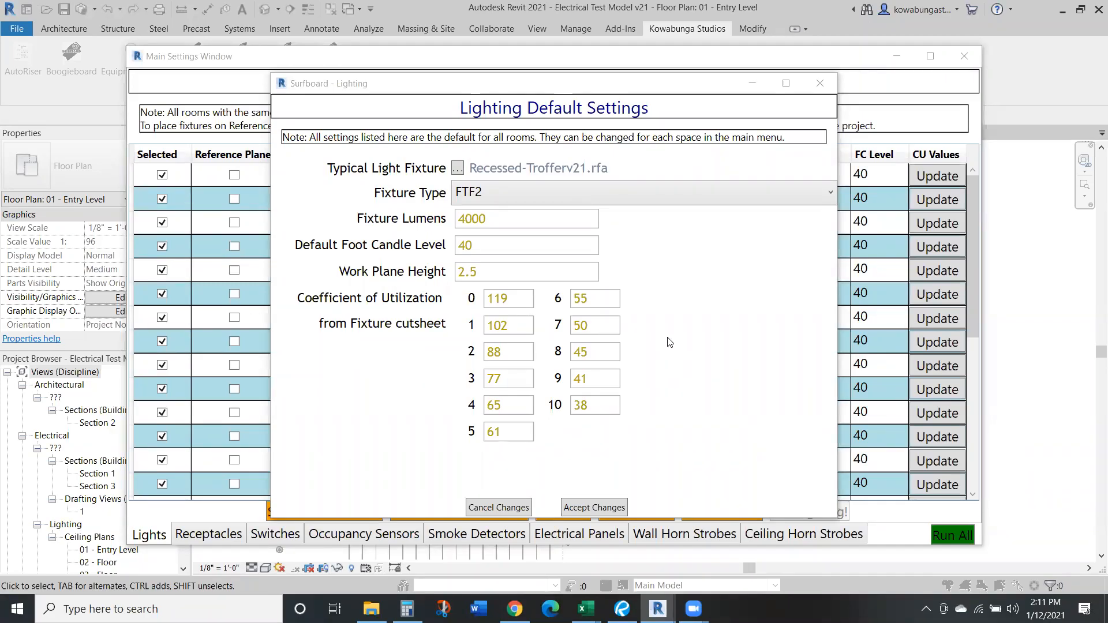
mouse_move(640, 514)
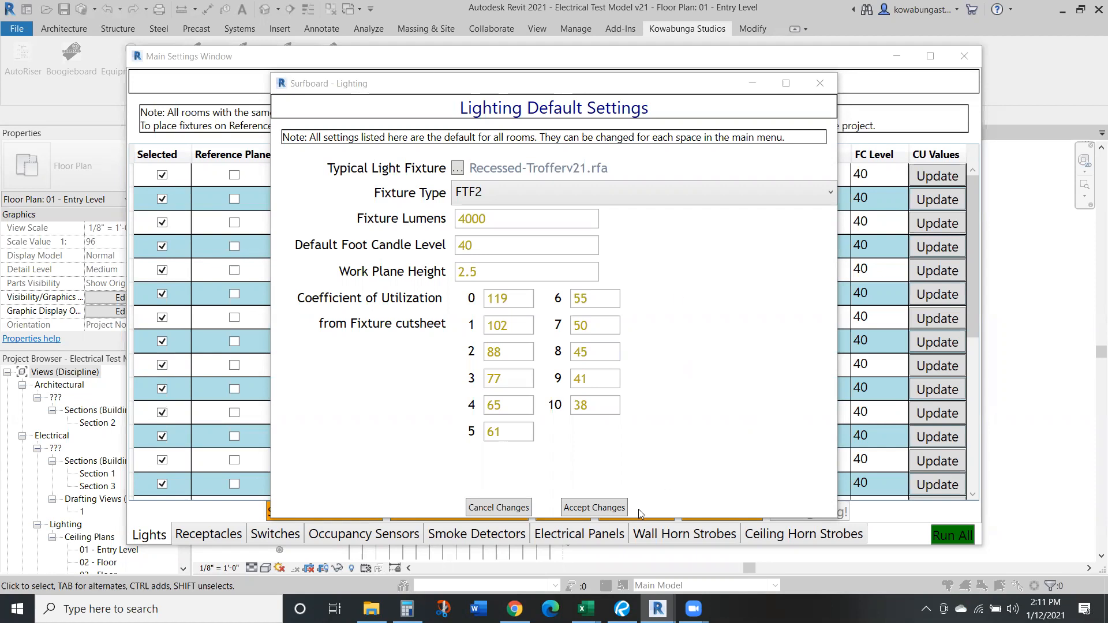
Accept lighting defaults, then set switch defaults to Dimmer with 2 typical at door and apply to rooms
click(594, 507)
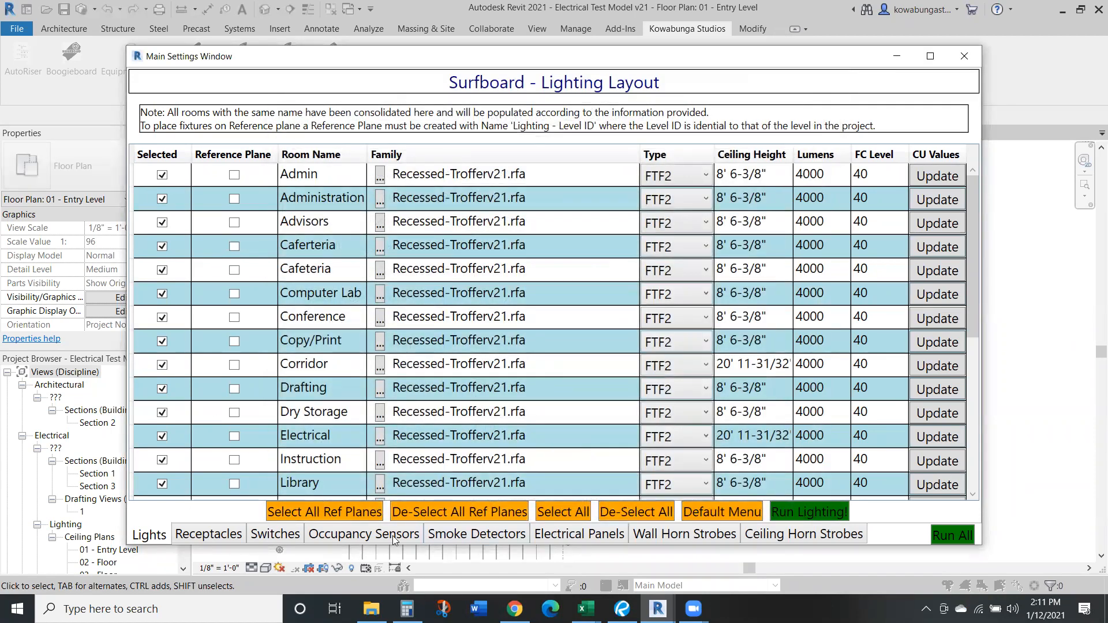
click(274, 533)
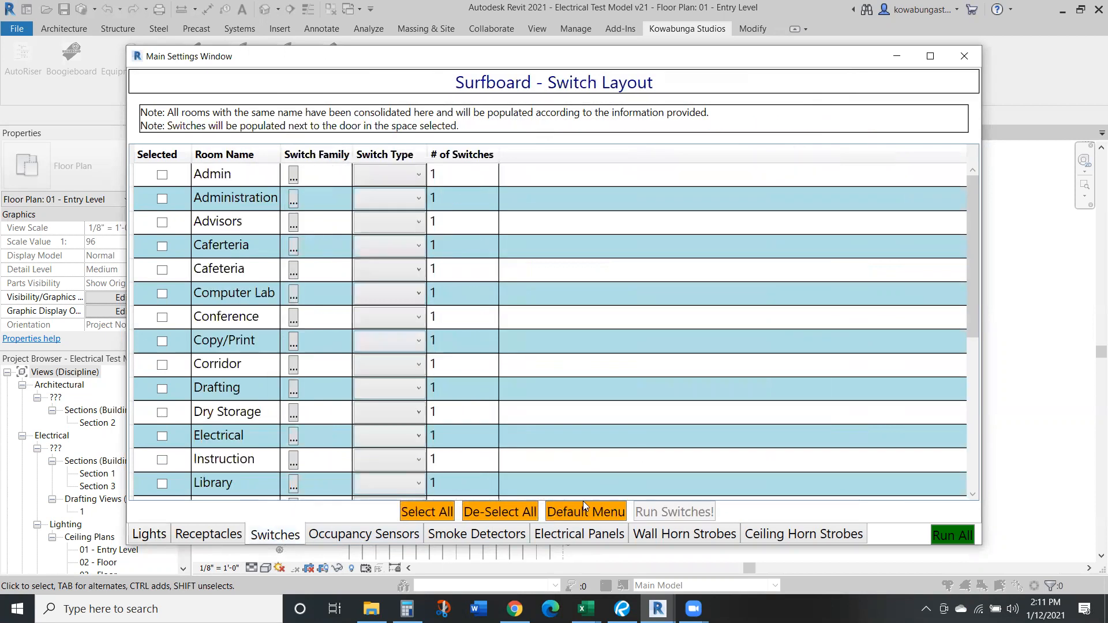
click(585, 511)
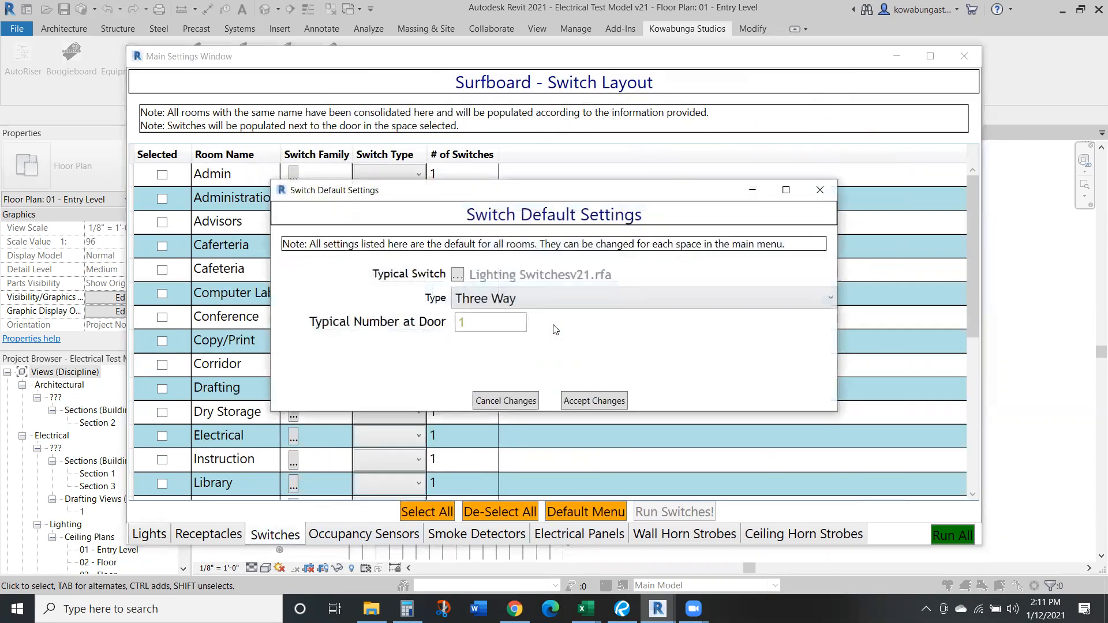
click(642, 298)
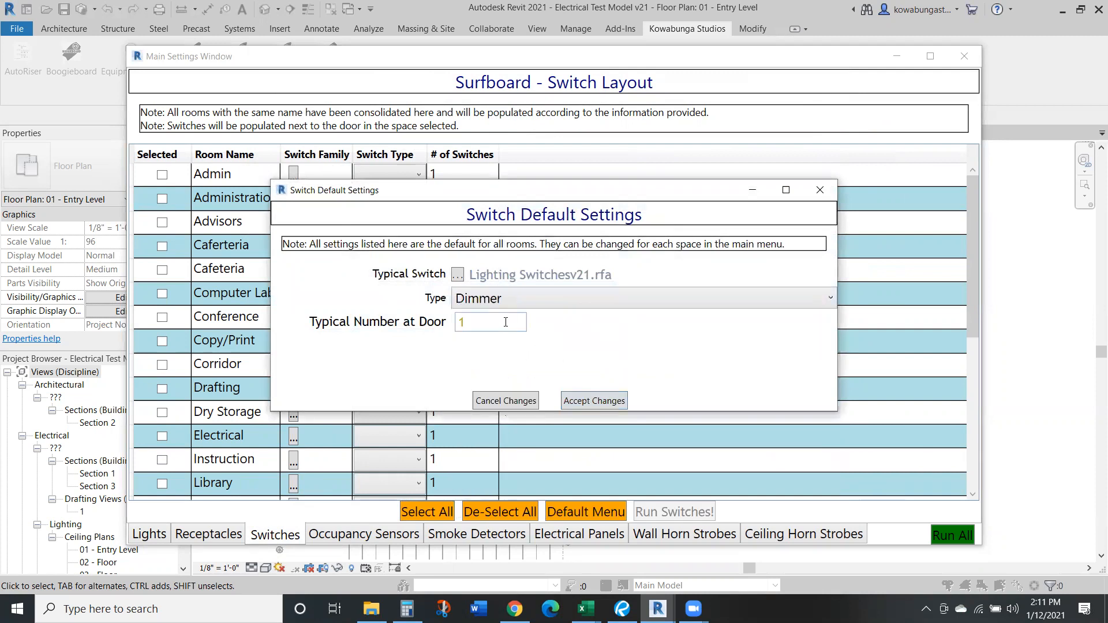
text(2)
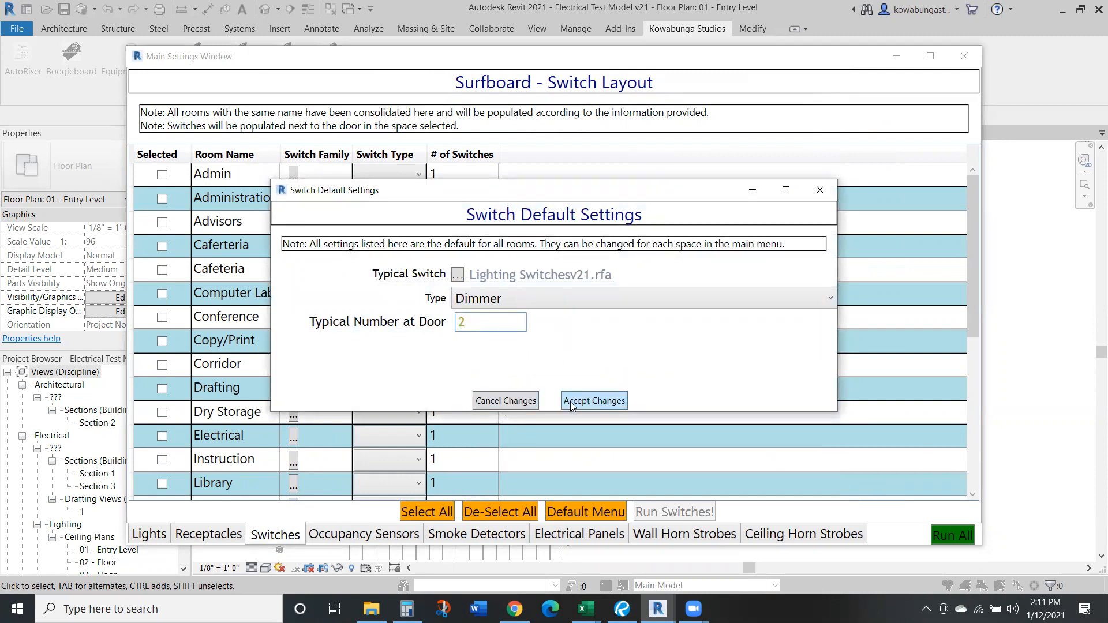
click(594, 400)
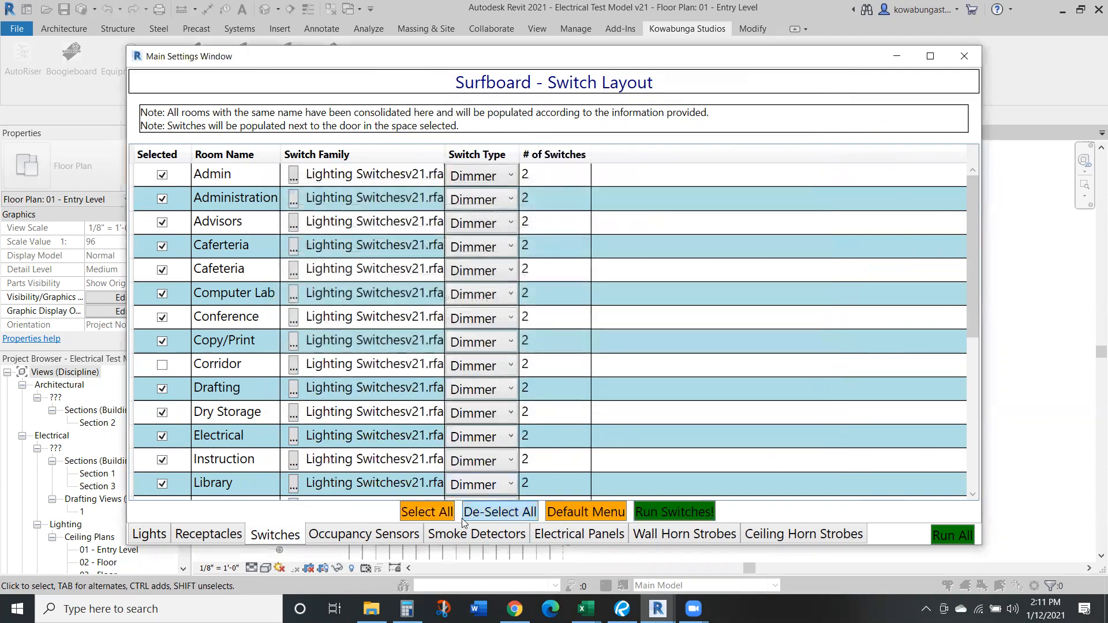
From the Occupancy Sensors settings, launch Run All for the Surfboard device layout
click(363, 533)
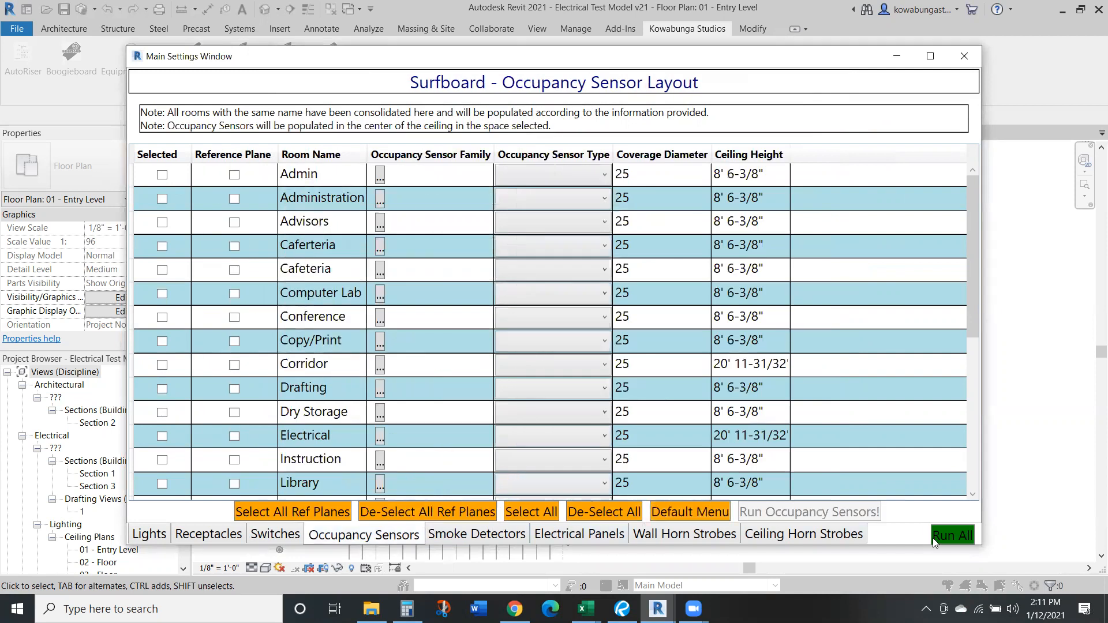
click(952, 535)
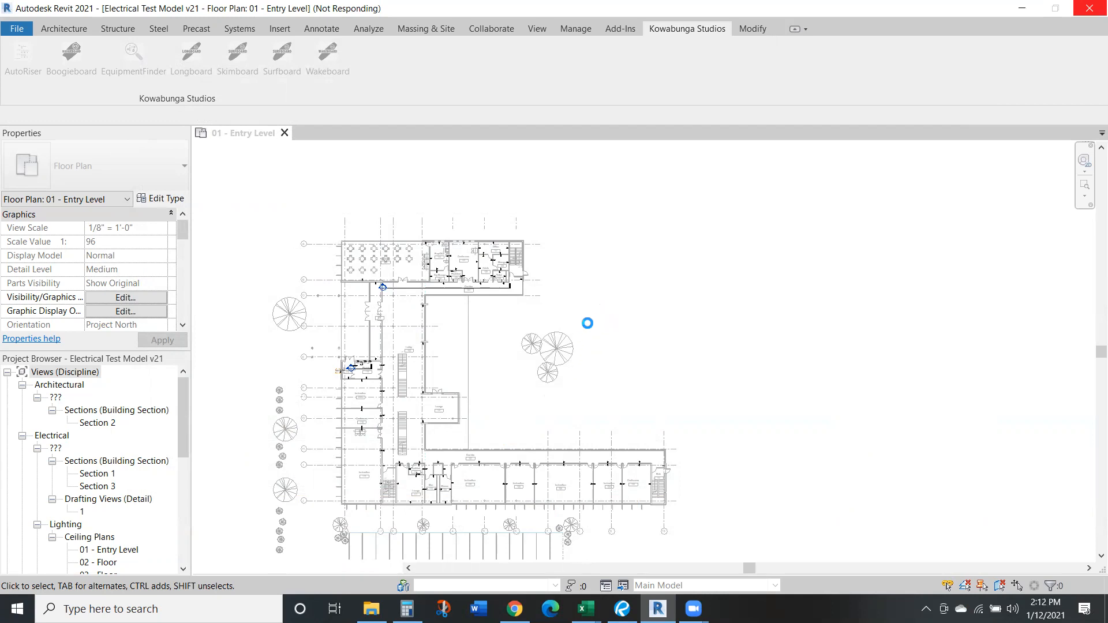
mouse_move(591, 330)
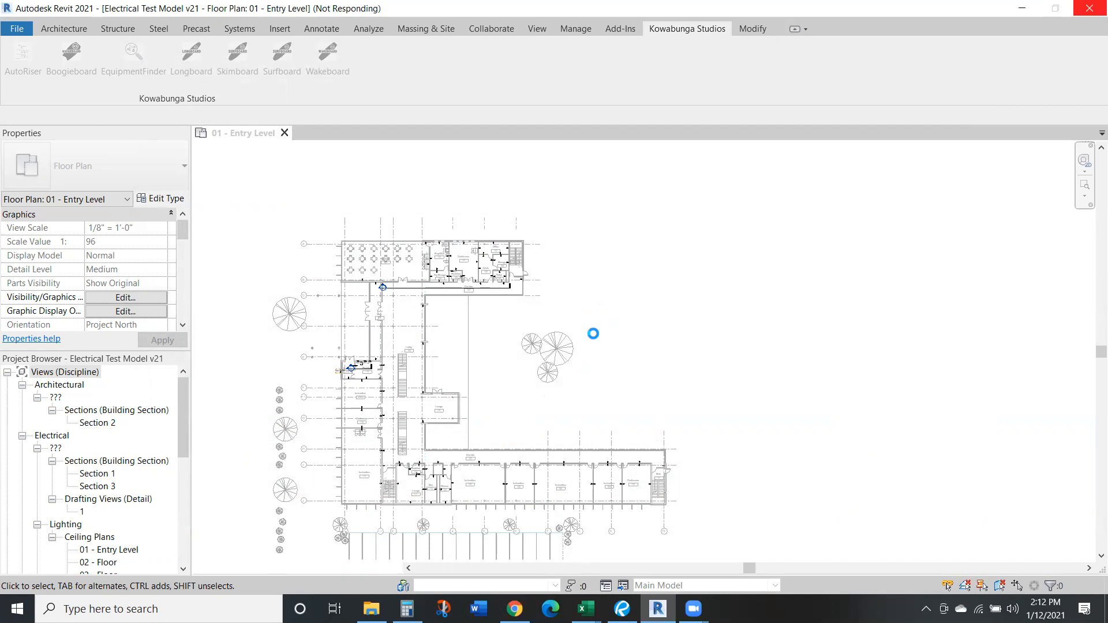
mouse_move(572, 345)
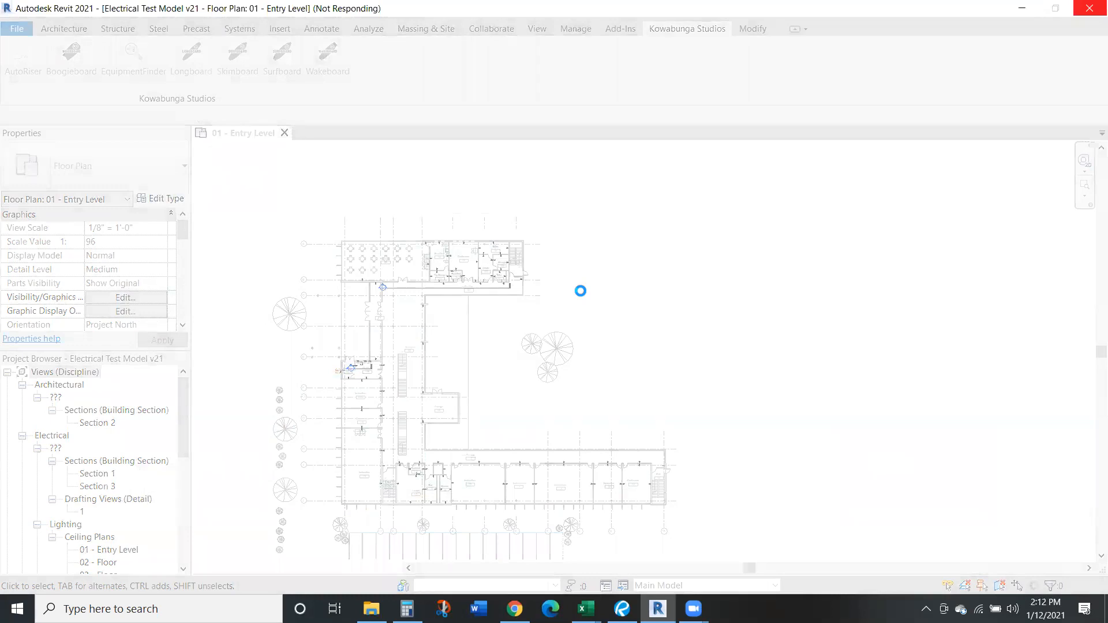
mouse_move(571, 299)
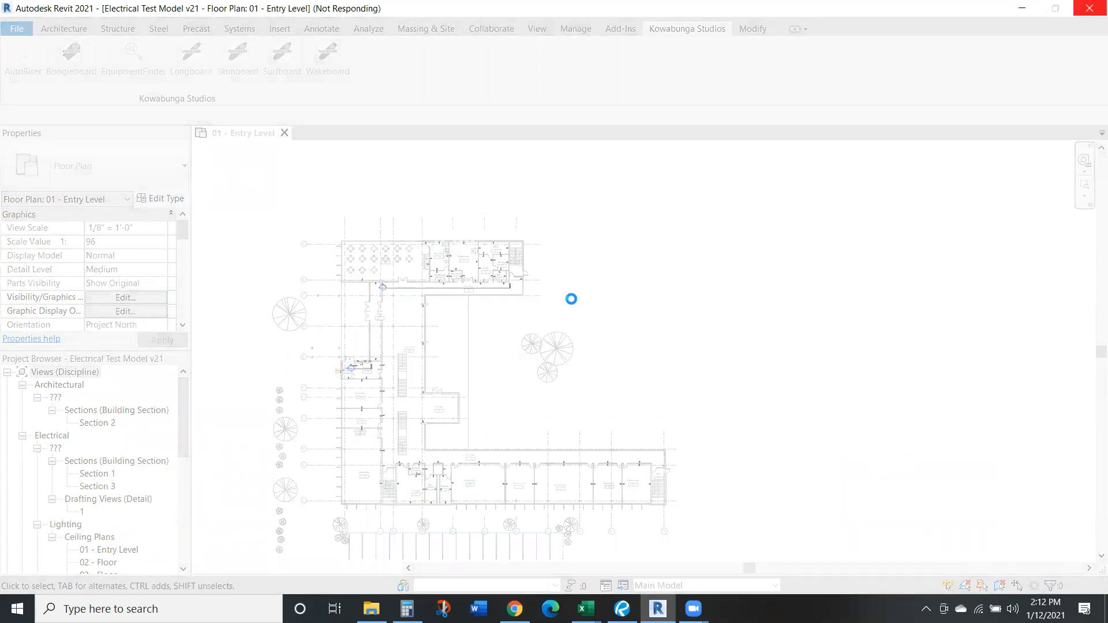
mouse_move(346, 481)
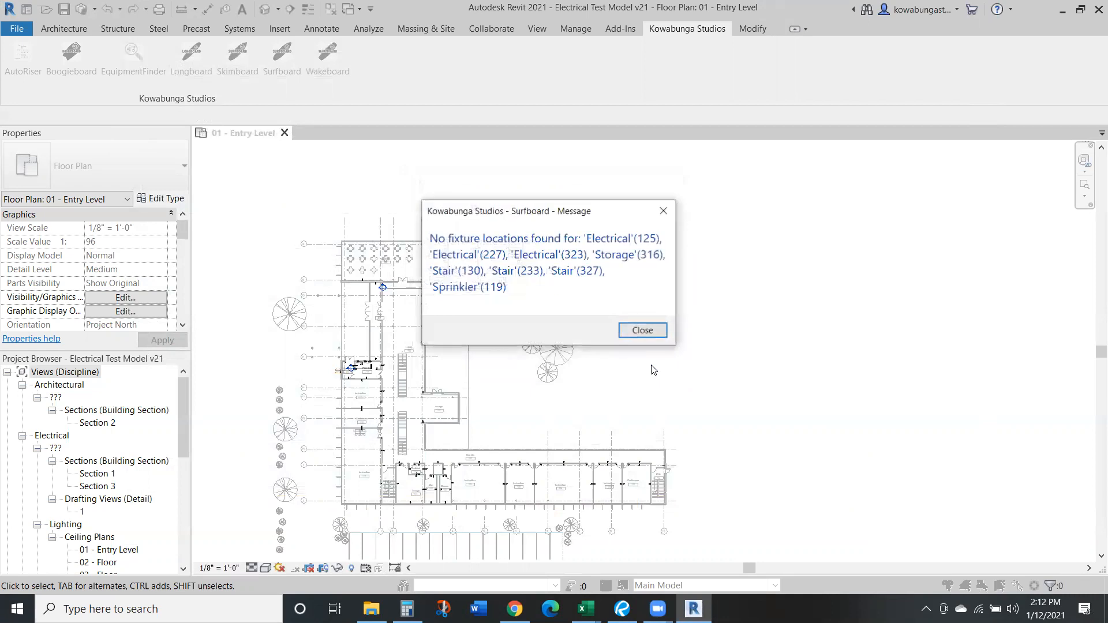
Dismiss the missing-fixture report and view Instruction 108 fixtures in the 01 - Entry Level ceiling plan
click(642, 330)
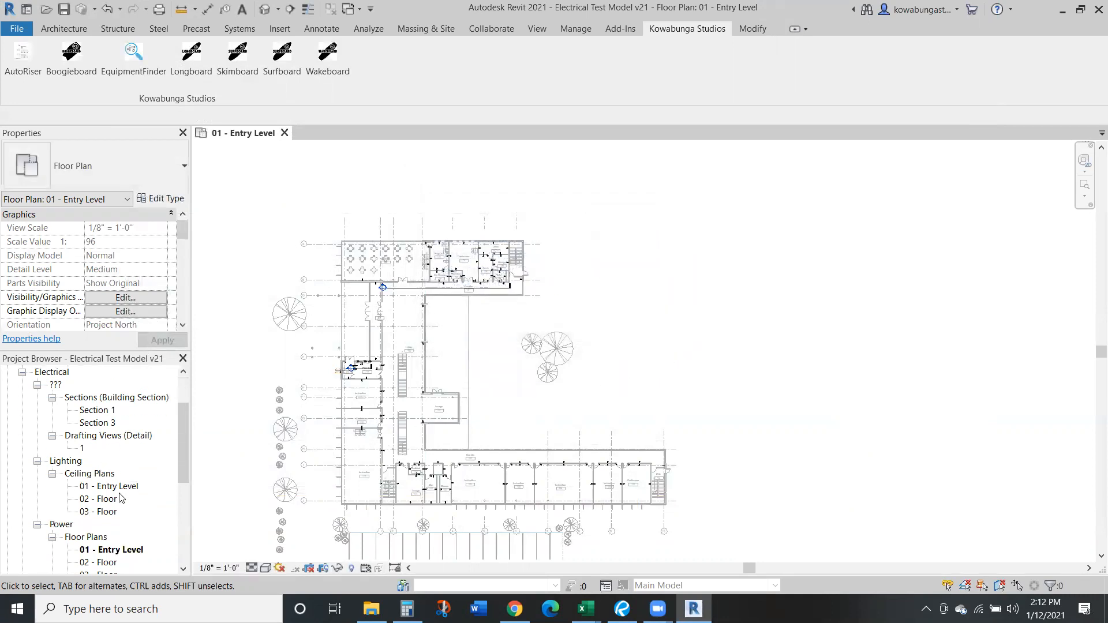
double_click(109, 486)
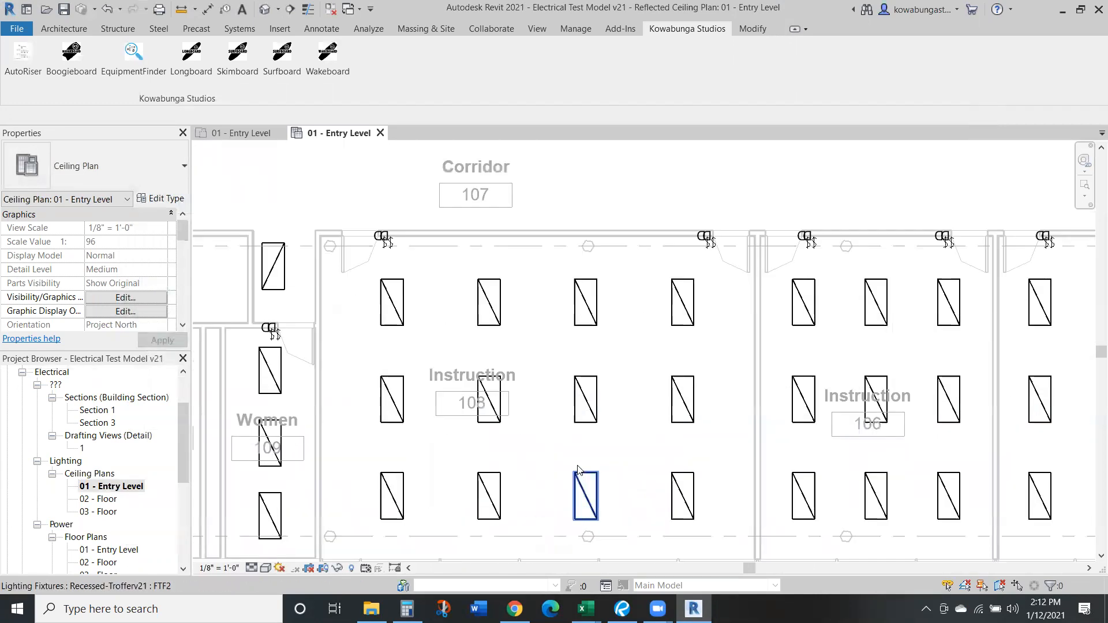
click(702, 238)
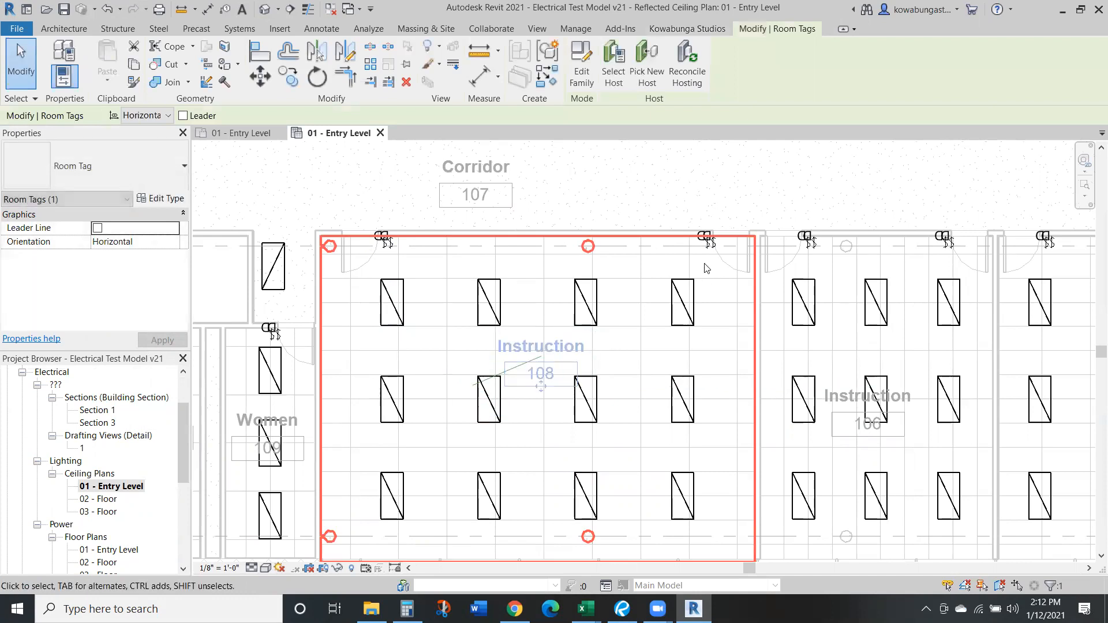
Set the right-door switch's Switch ID to b and inspect the left-door dimmer switch
click(704, 238)
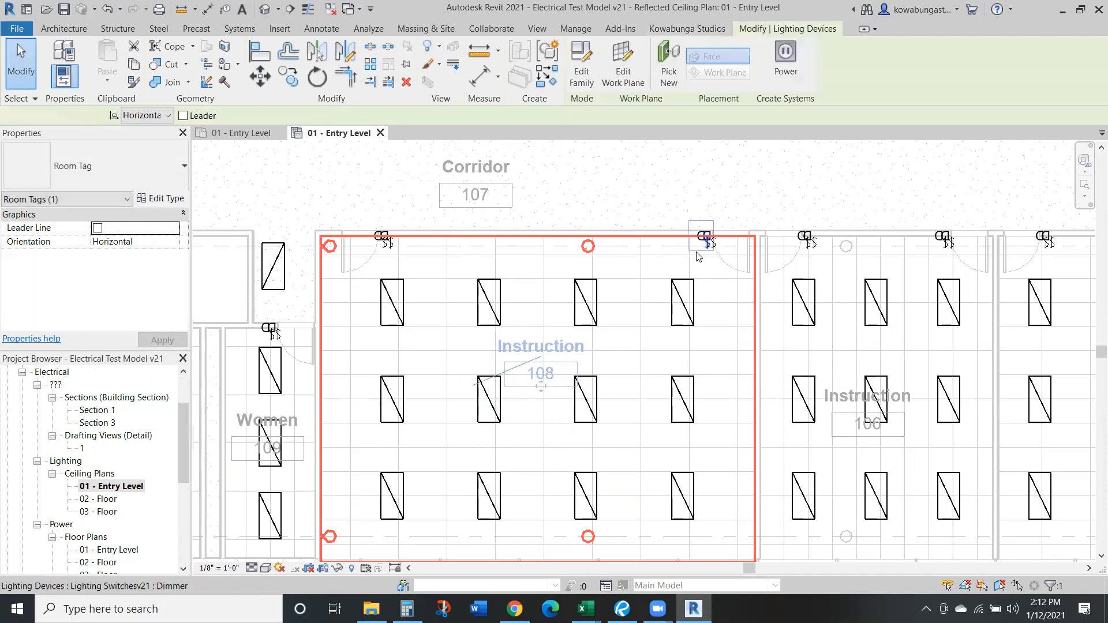
click(701, 237)
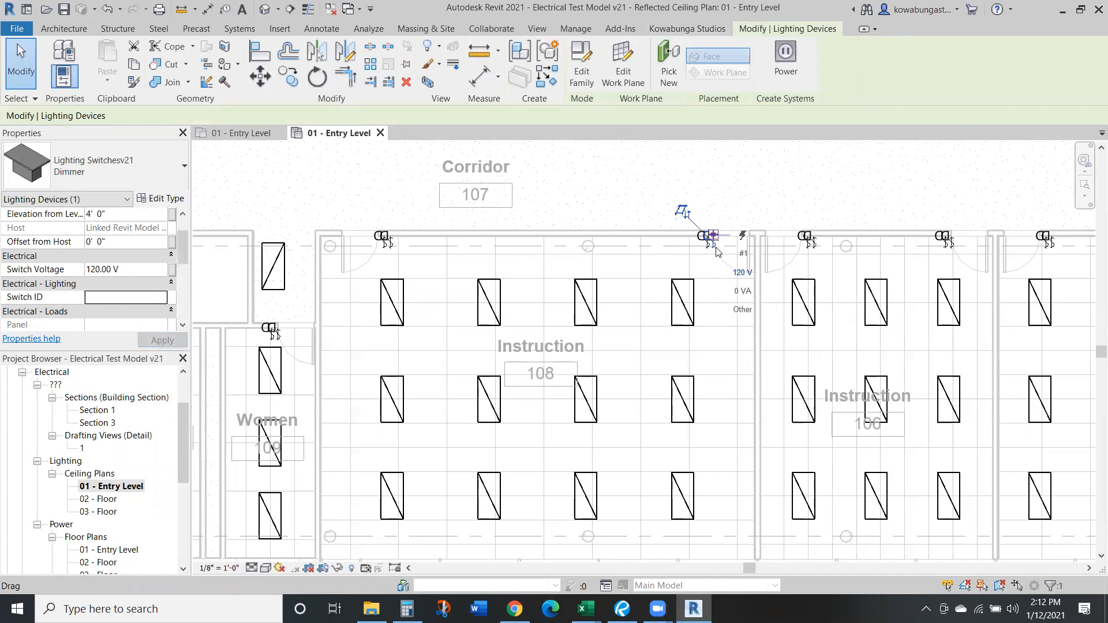
text(b)
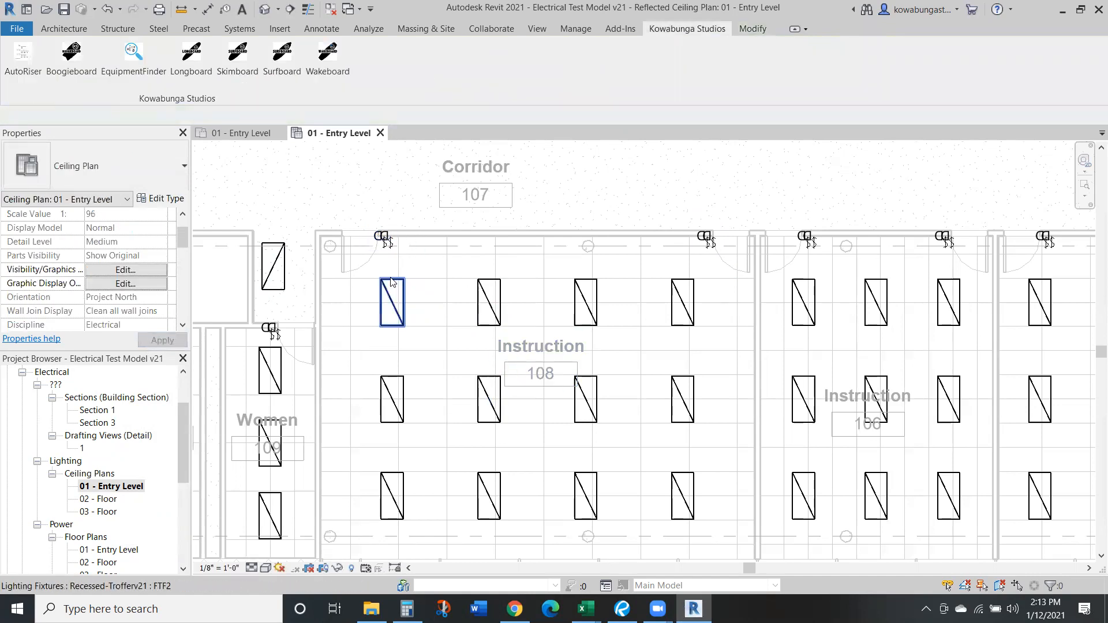
click(392, 302)
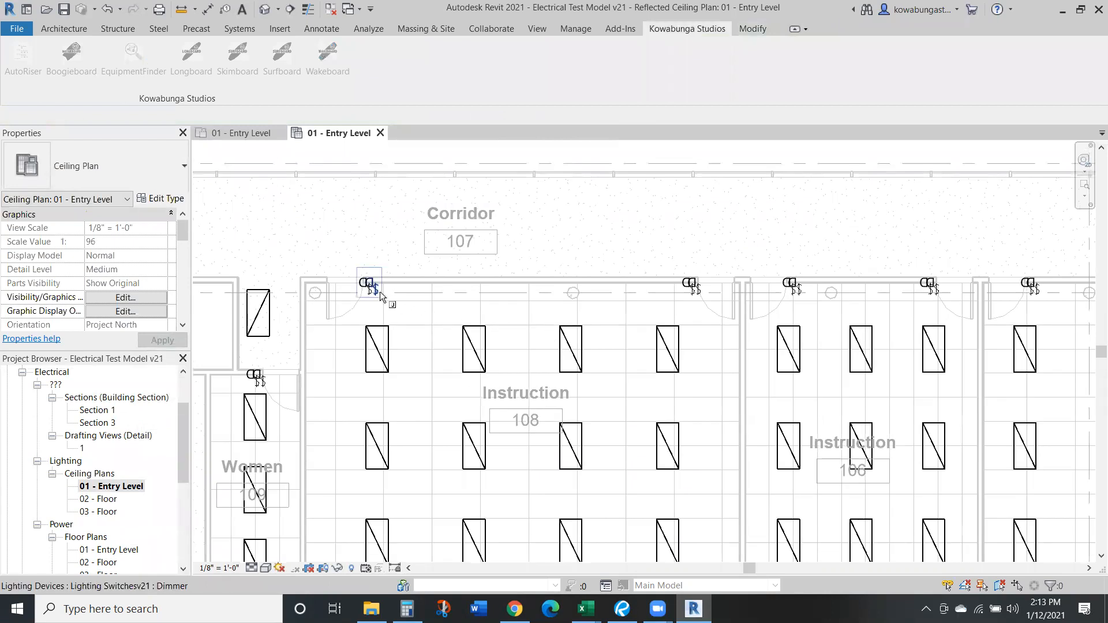
click(367, 284)
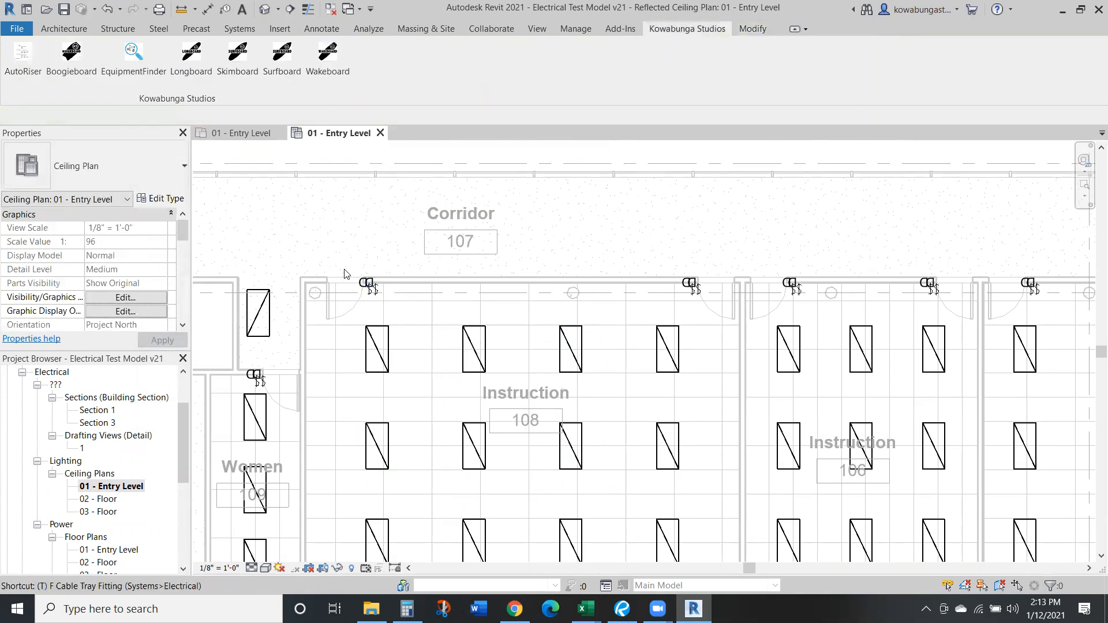
Tag the Instruction 108 door switches by category and position the a and b tags beside each switch
click(367, 284)
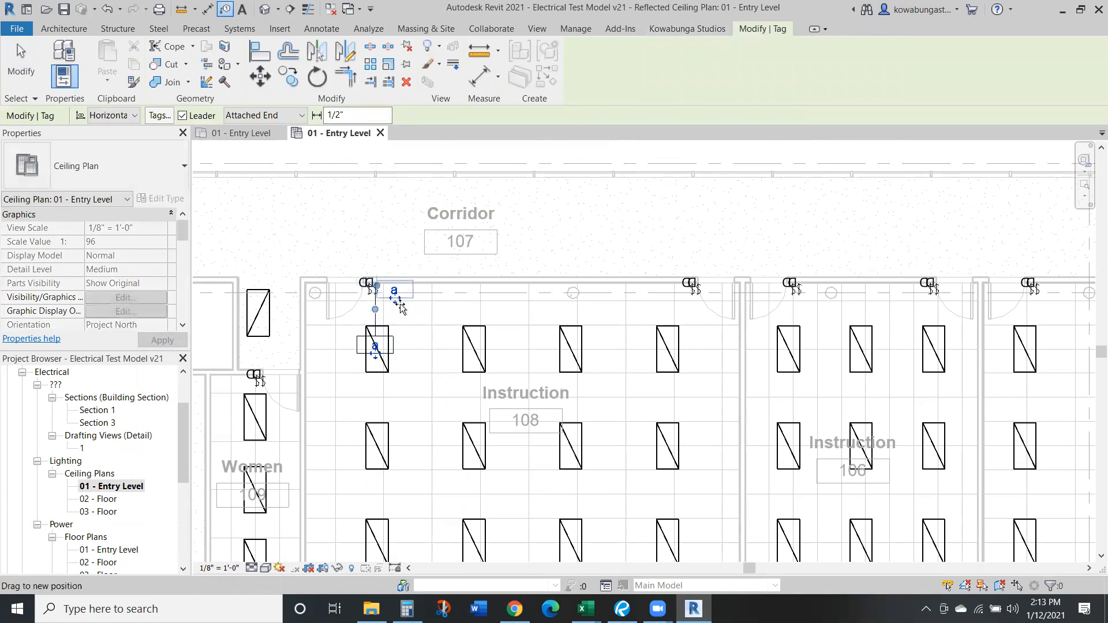
drag(396, 291, 374, 247)
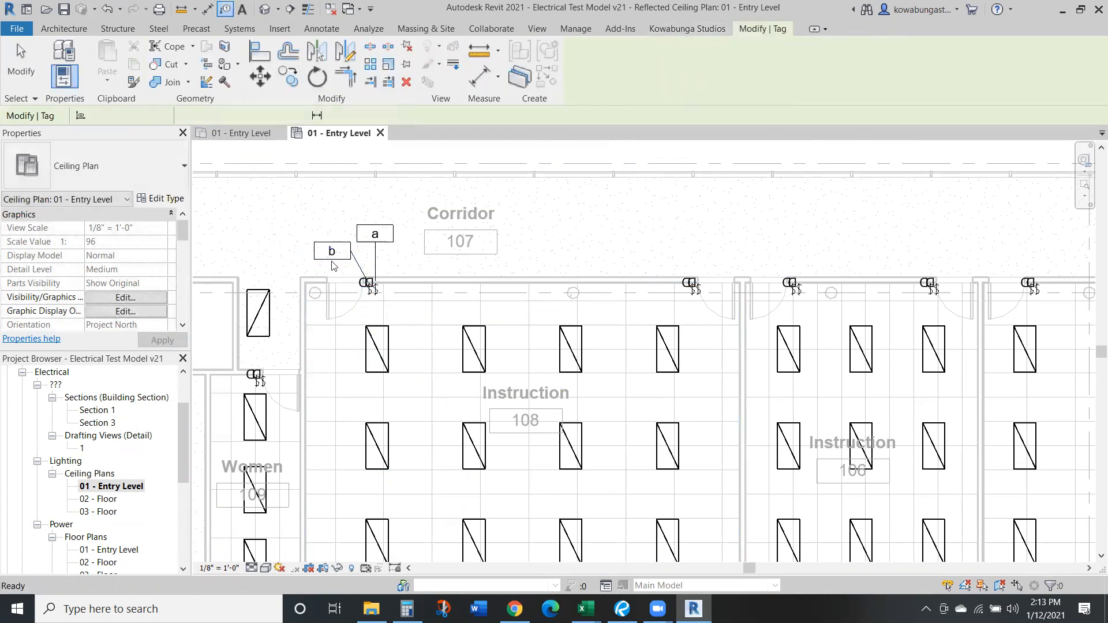
click(332, 250)
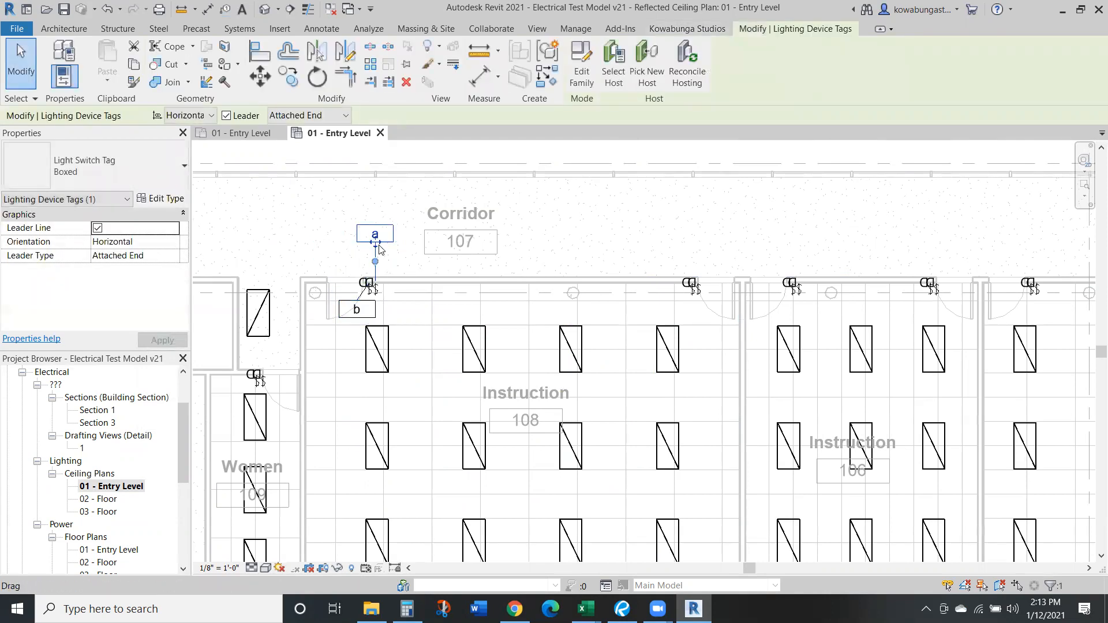
drag(374, 235, 400, 309)
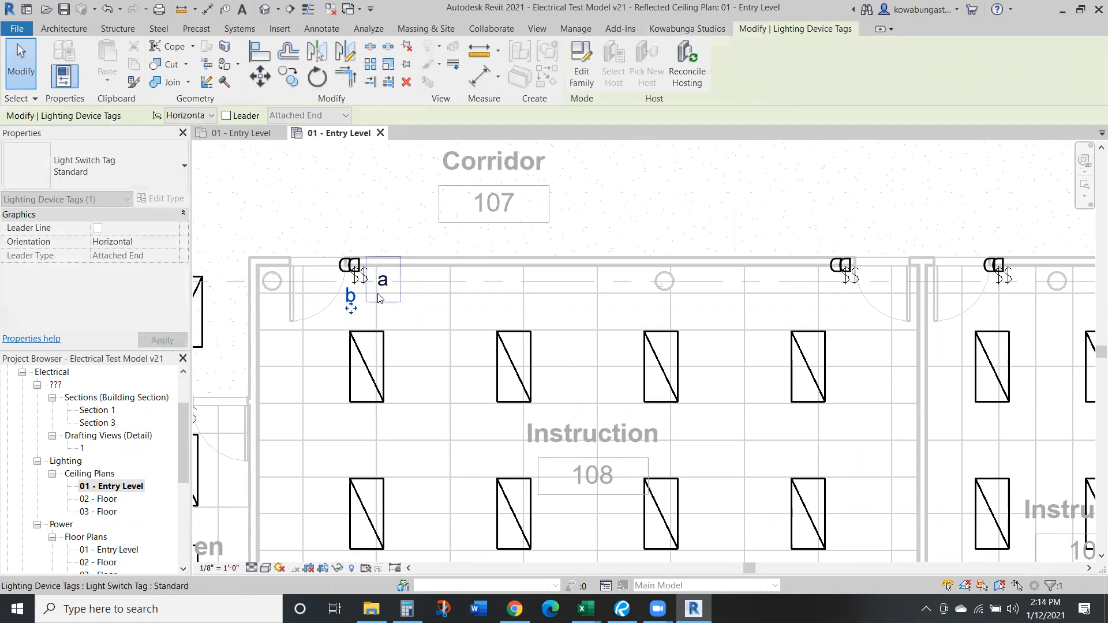
drag(383, 279, 371, 297)
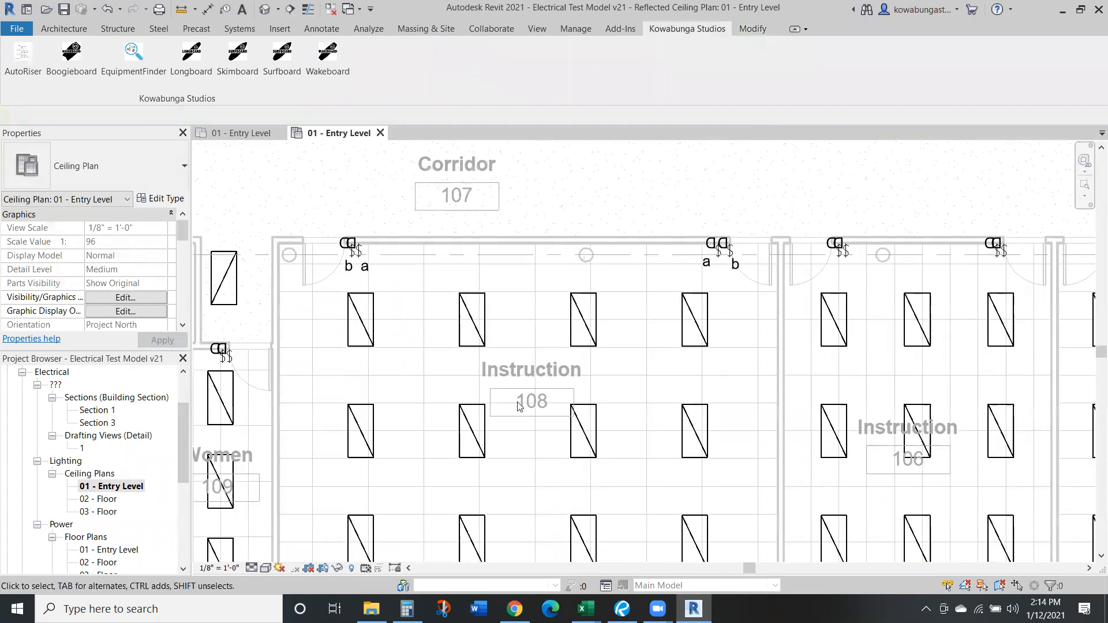
Tag the top-left fixture with an unboxed circuit tag and edit its tag family
click(362, 319)
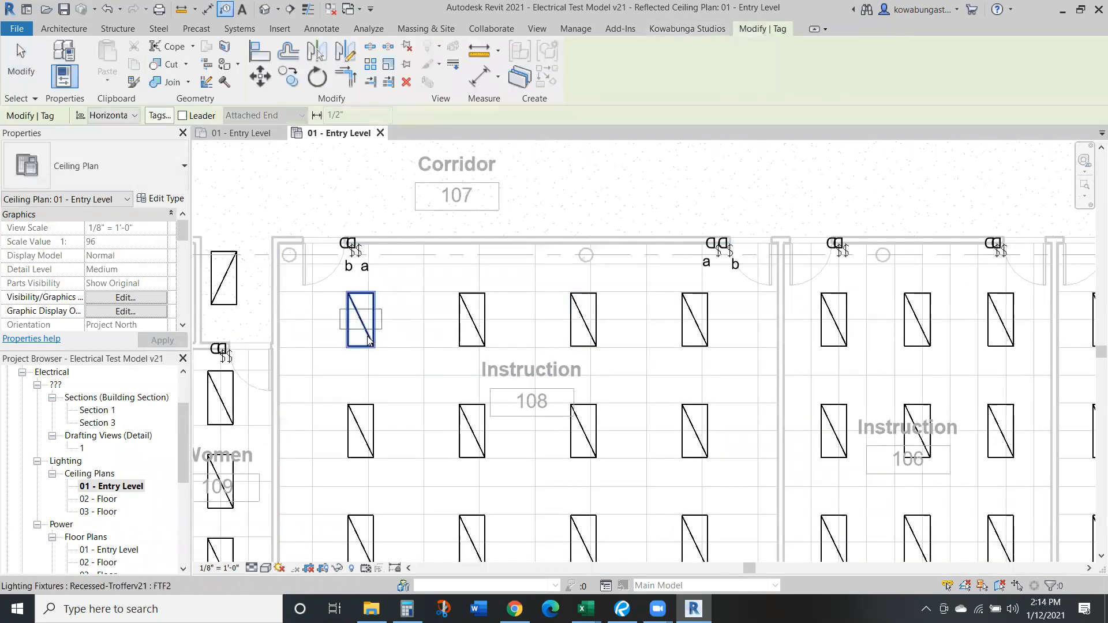
click(360, 319)
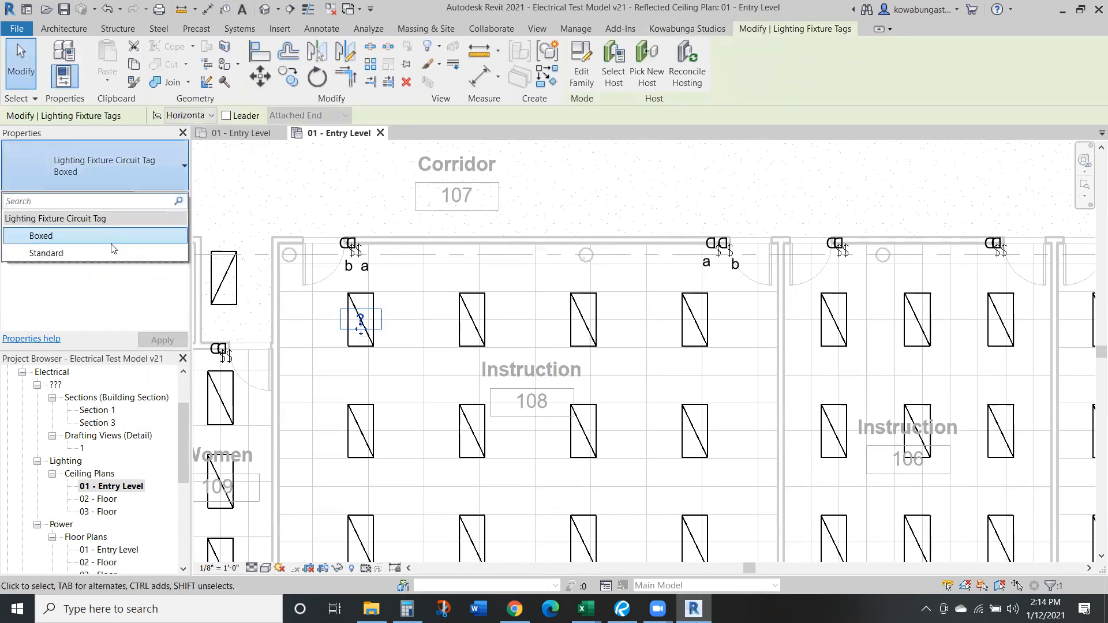
click(46, 253)
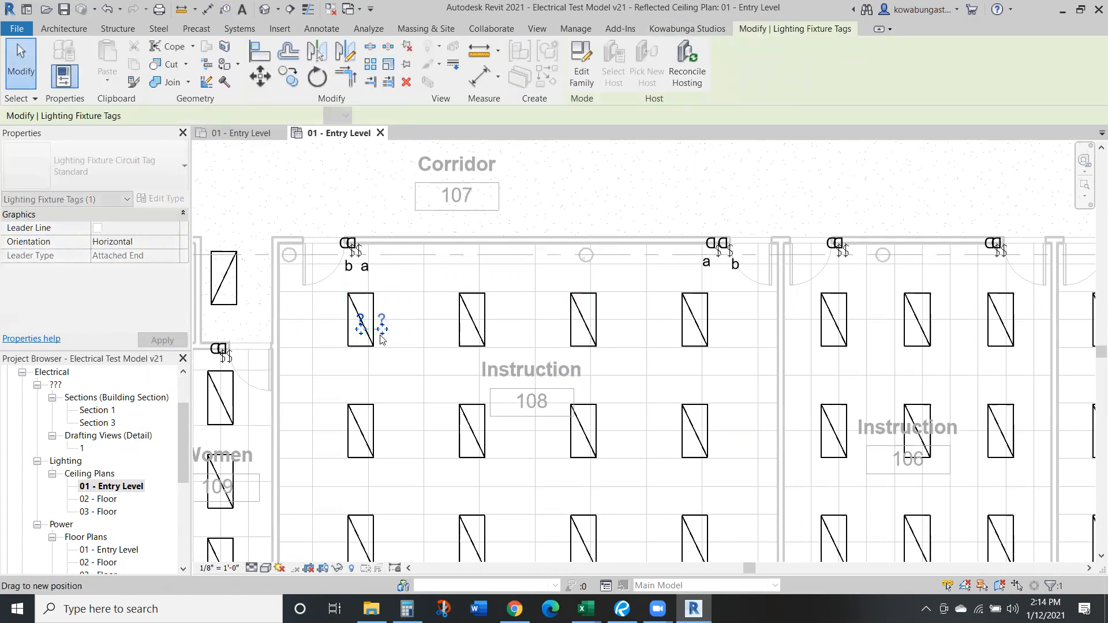
mouse_move(580, 60)
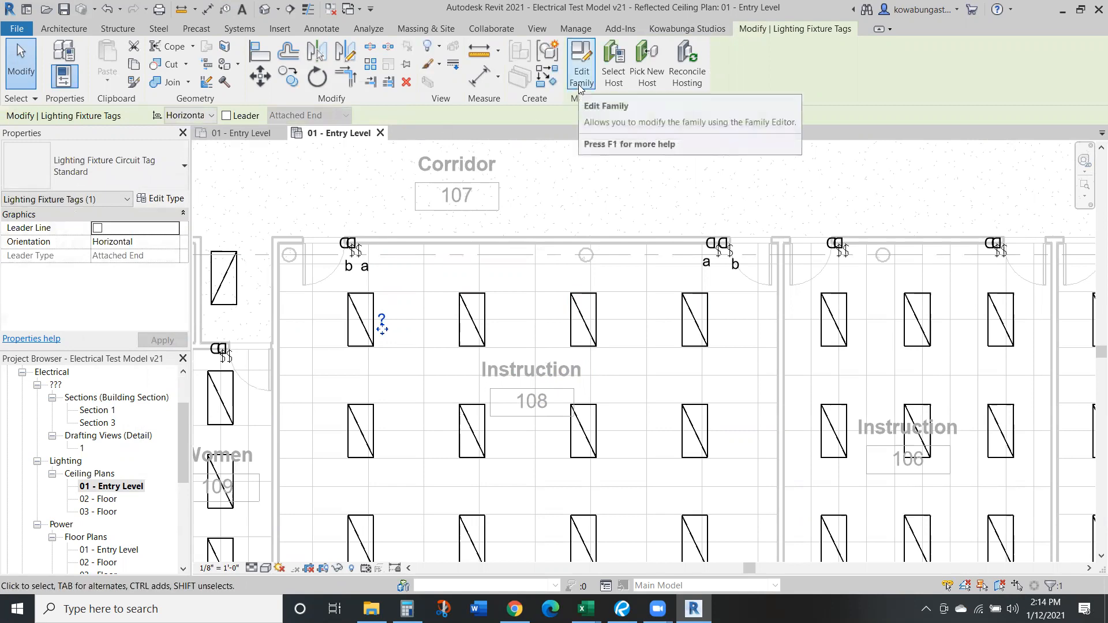
click(580, 58)
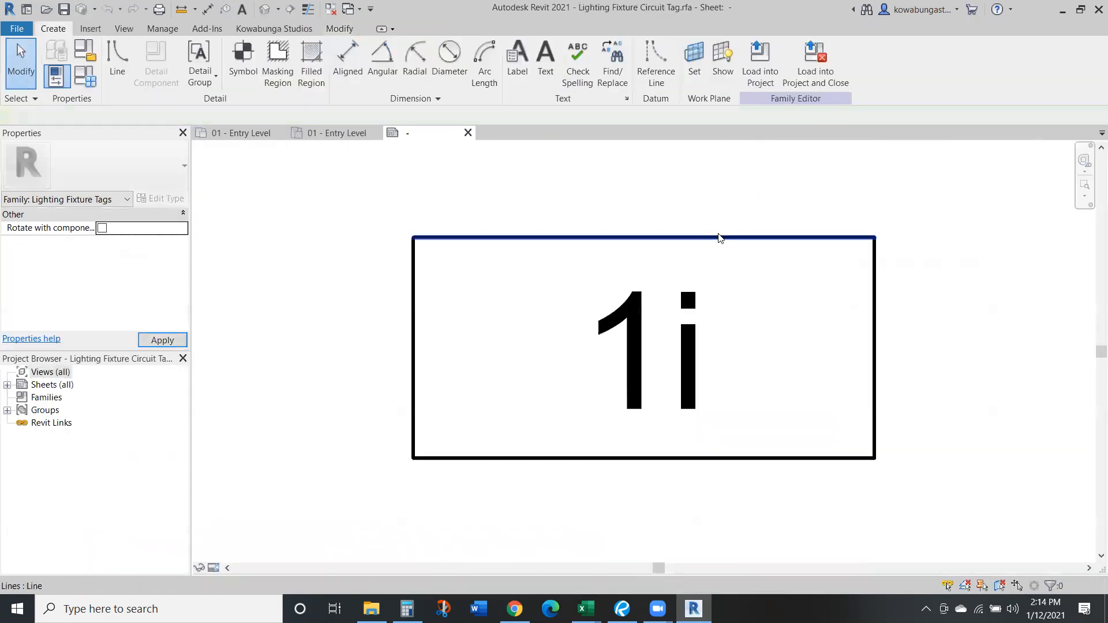
Add Switch ID after Circuit Number with a '-' suffix in the label and load the tag into the project
click(660, 351)
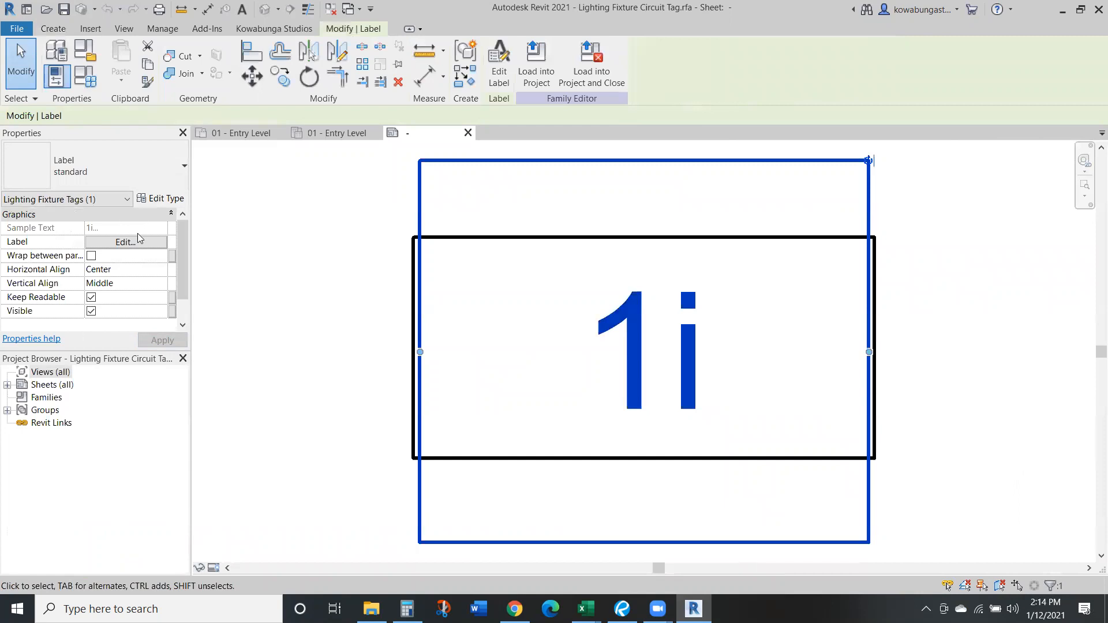
click(125, 242)
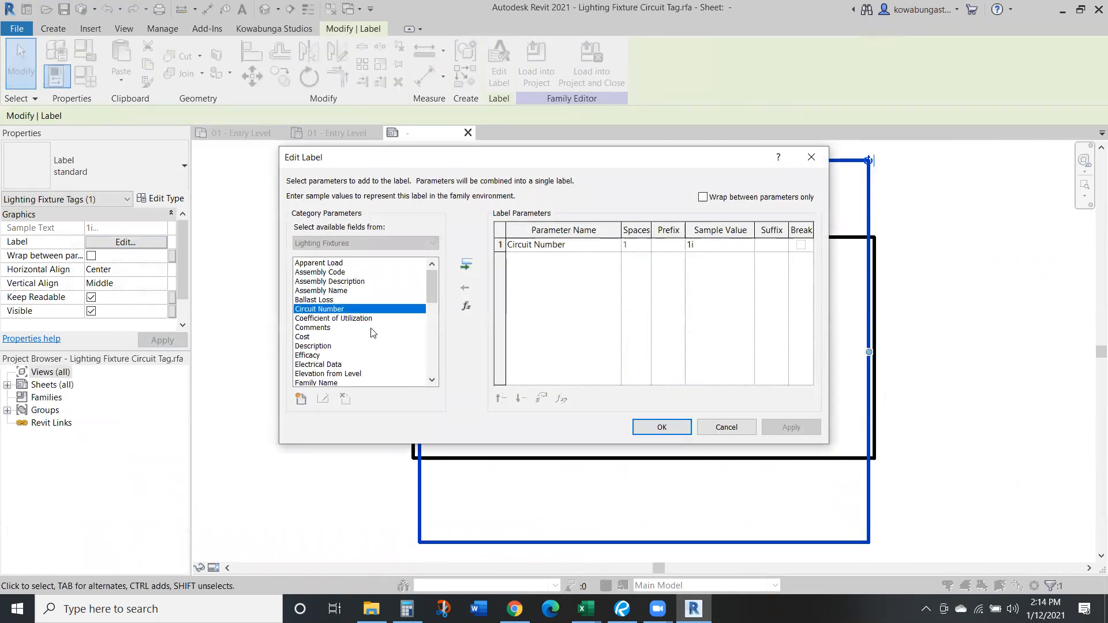
scroll(down, 3)
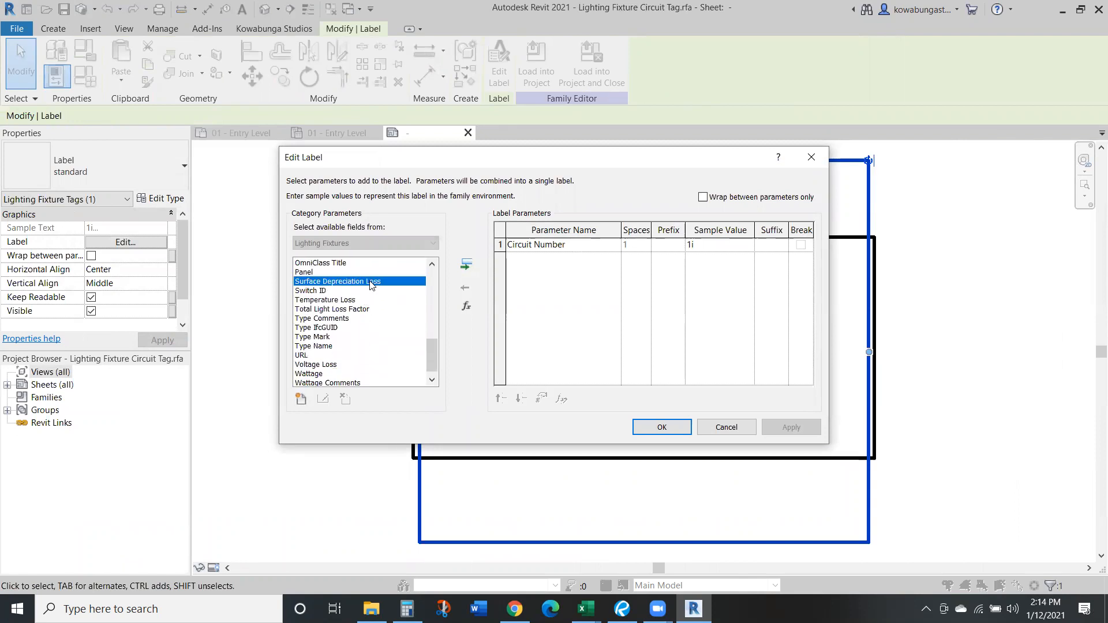
click(466, 264)
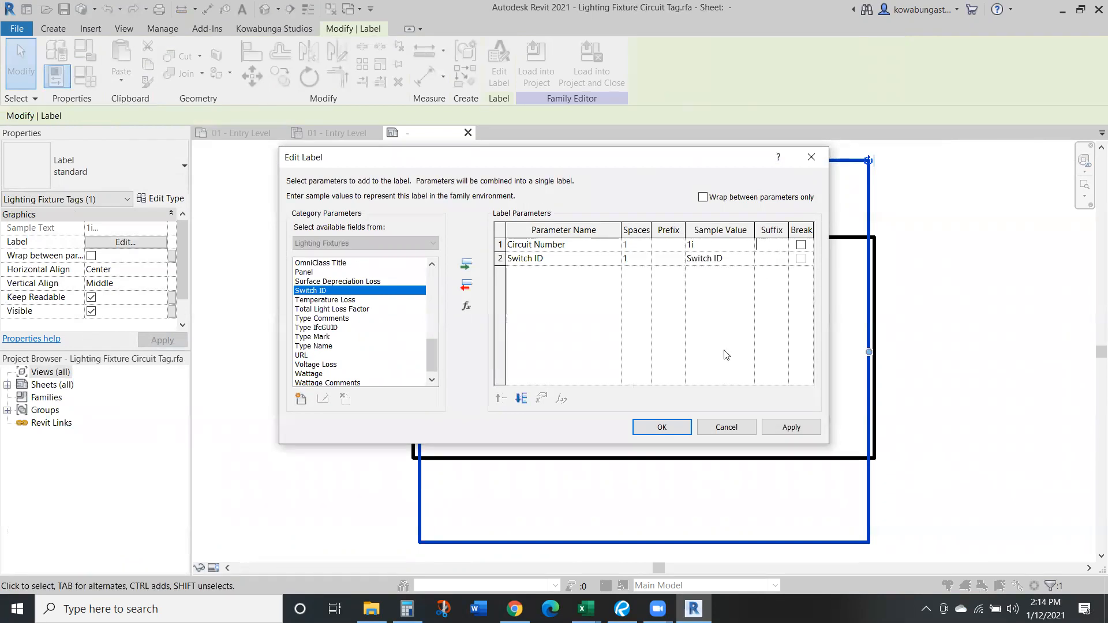
text(-)
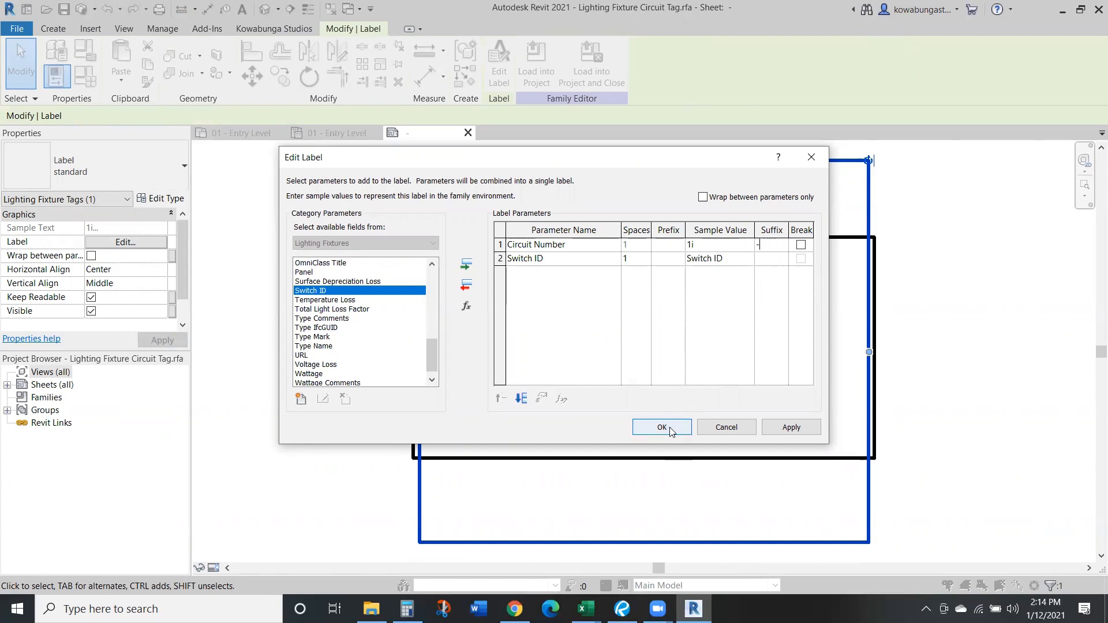
click(663, 427)
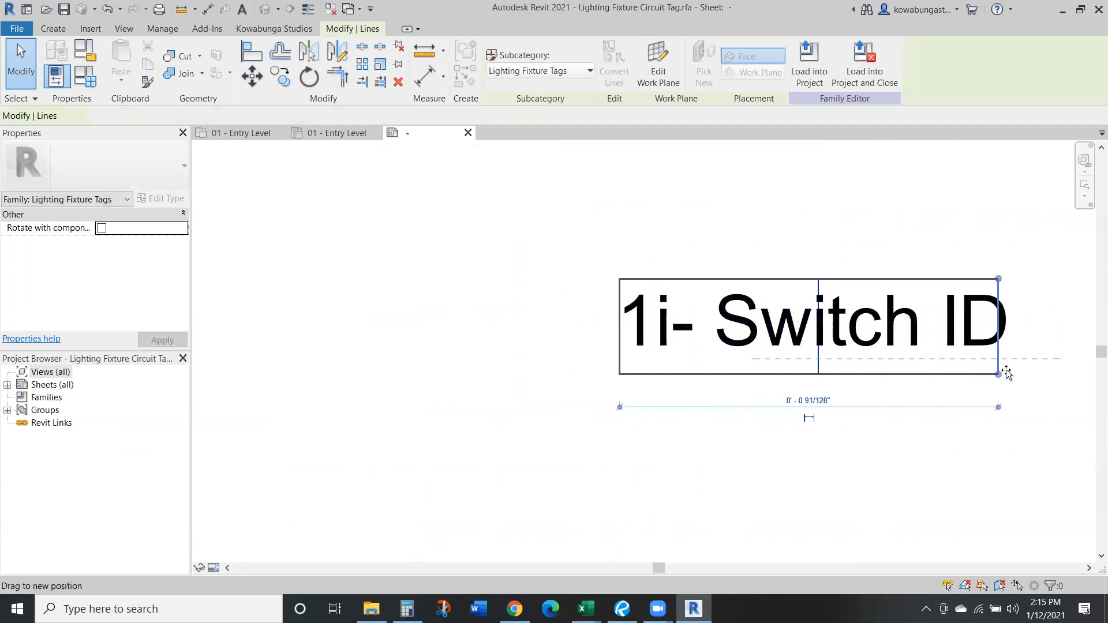
click(745, 190)
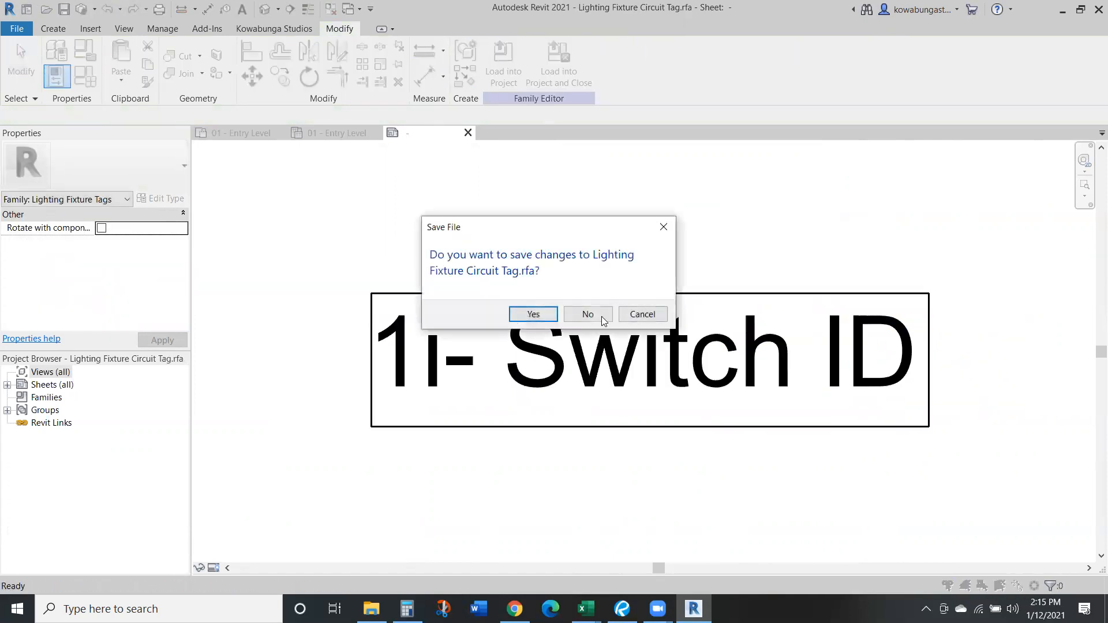
Discard the family save and feed the tagged fixture's circuit from panel LP2
click(587, 314)
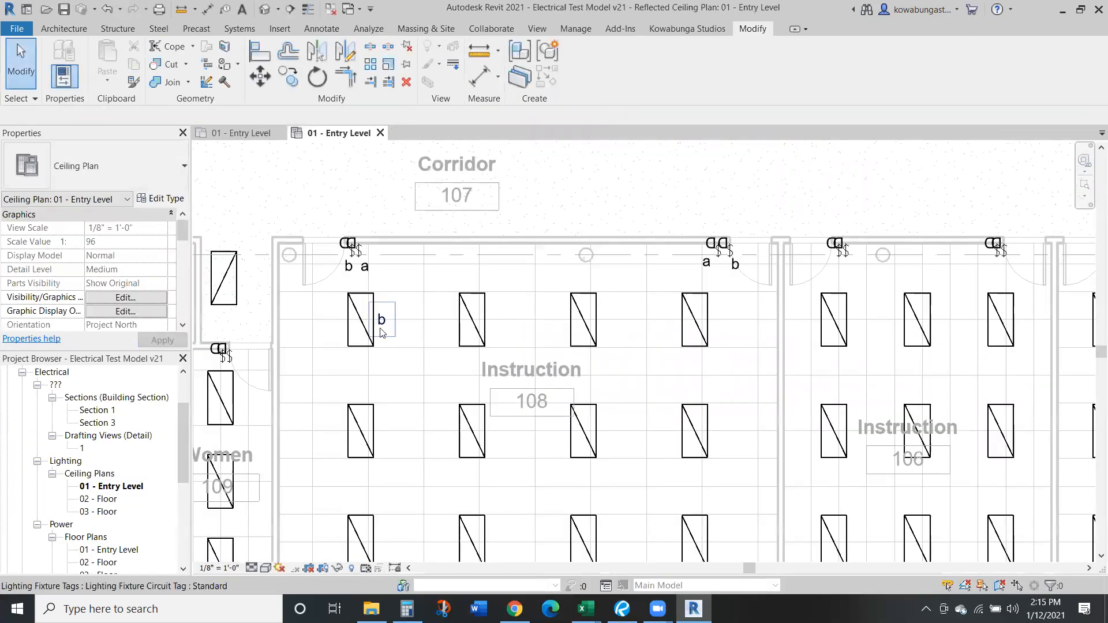
click(360, 318)
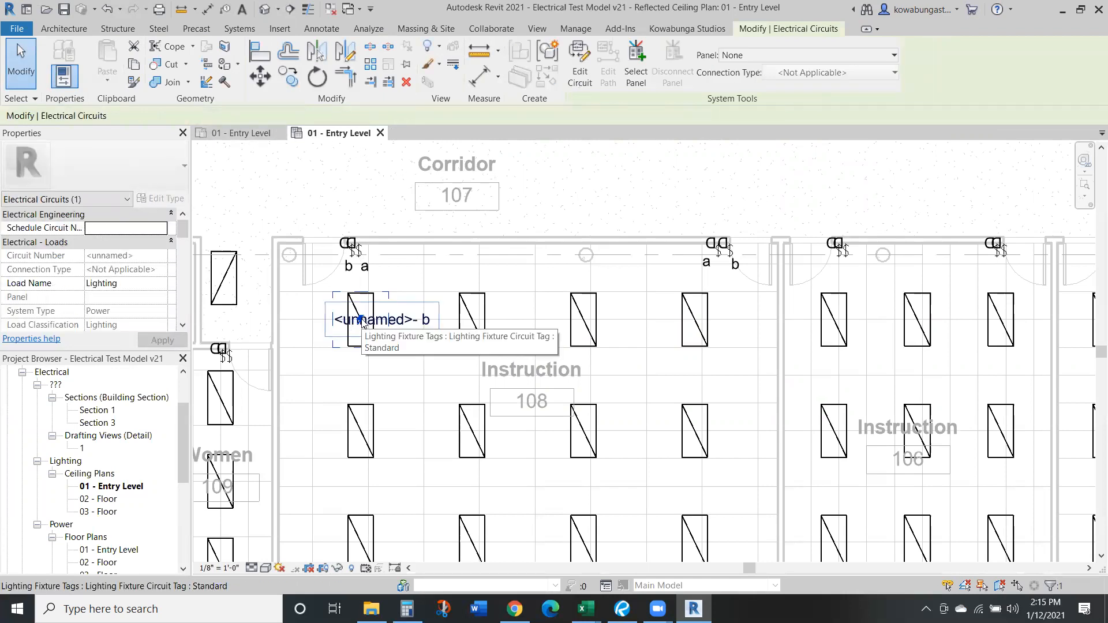
click(380, 318)
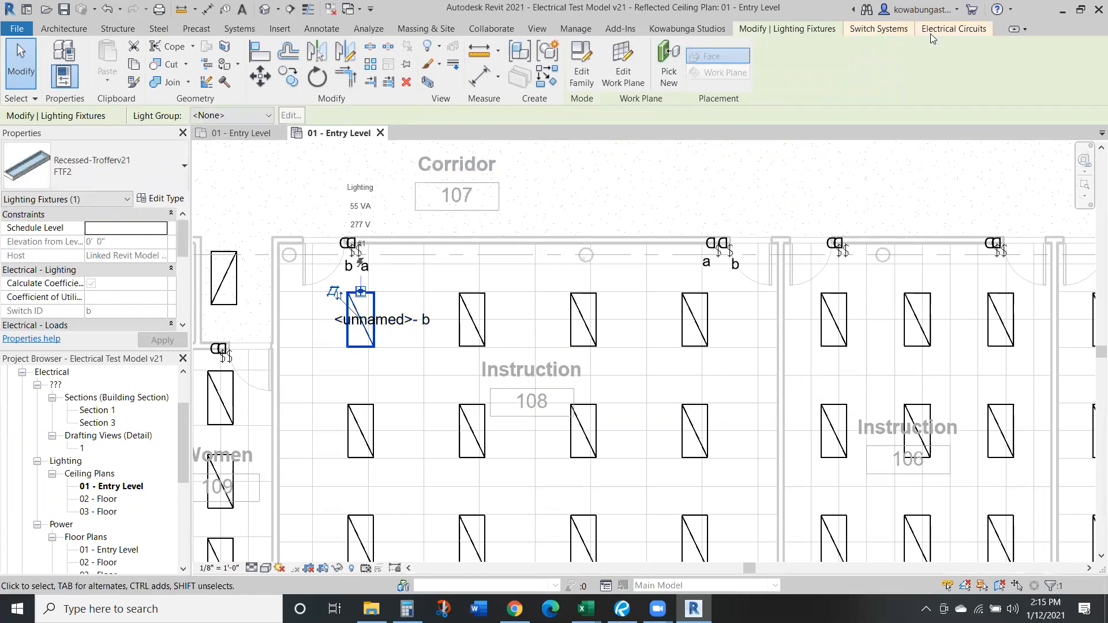
click(561, 54)
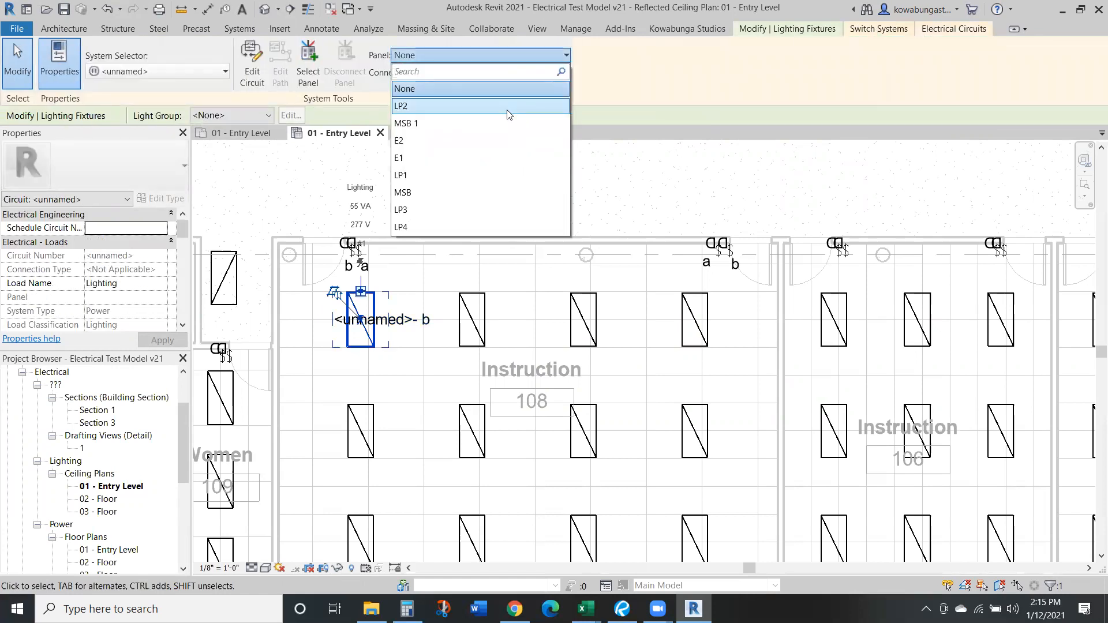
click(401, 105)
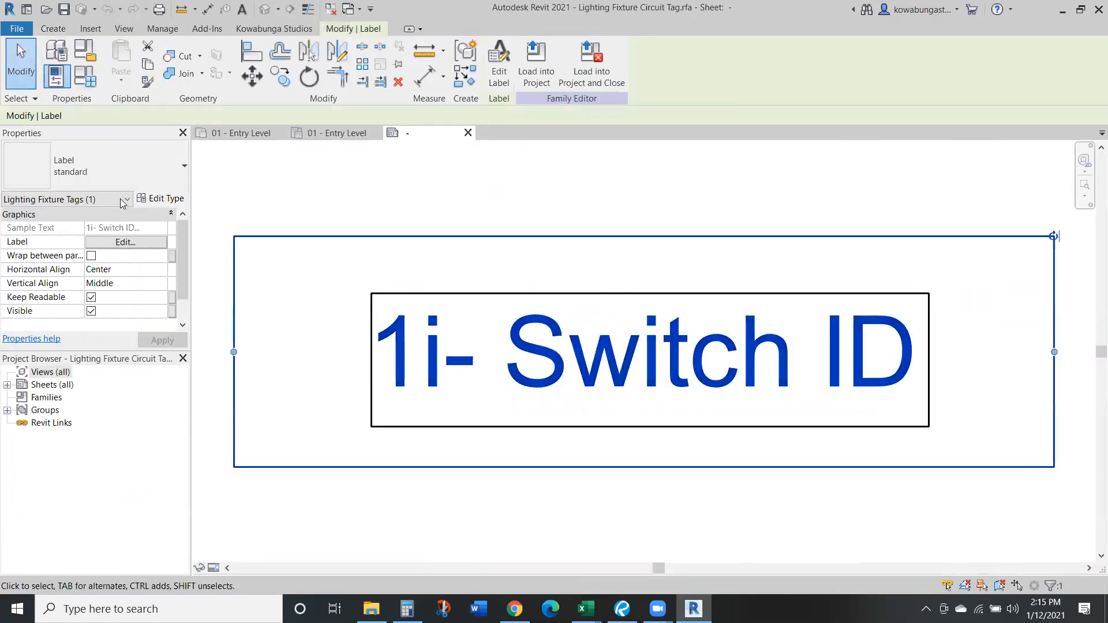
Add Panel first in the tag label so it reads LP2 1- b and load it into the project
click(125, 242)
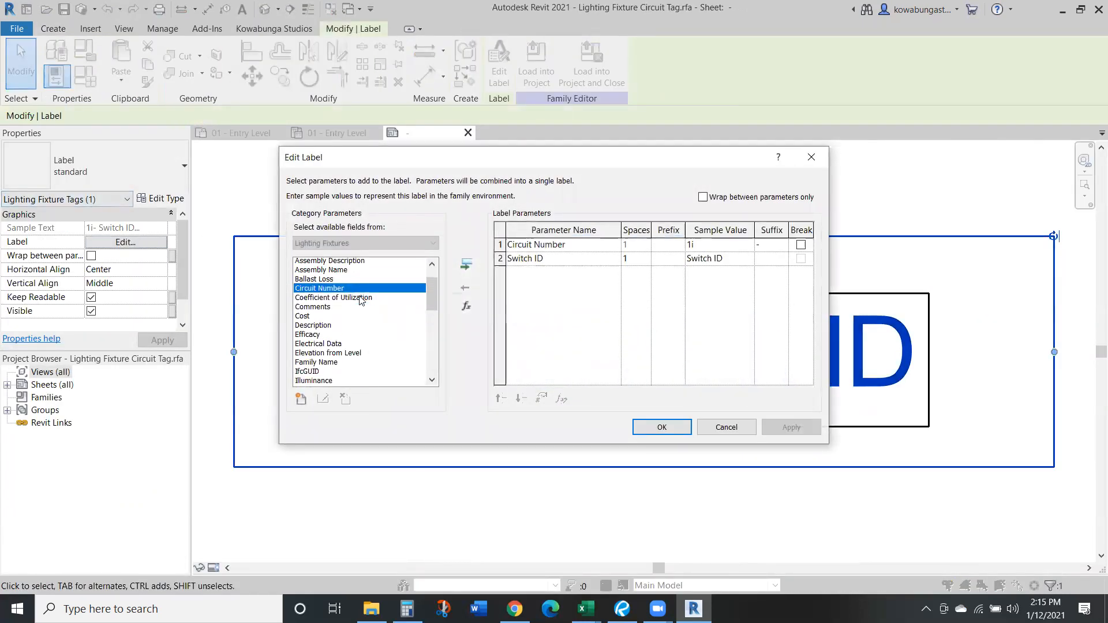
scroll(down, 3)
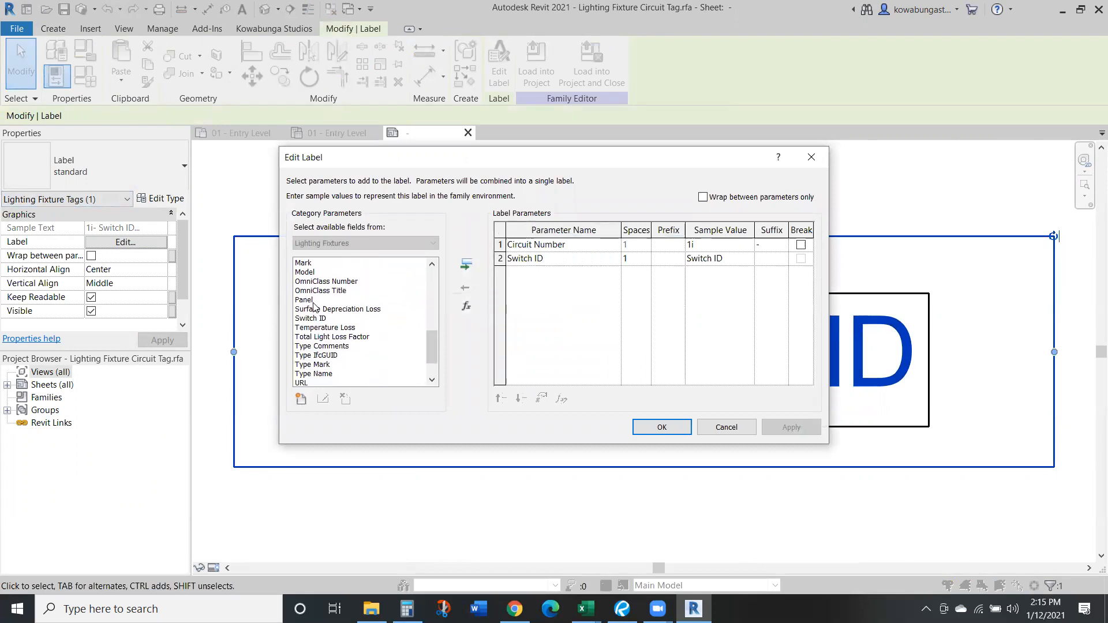
click(466, 264)
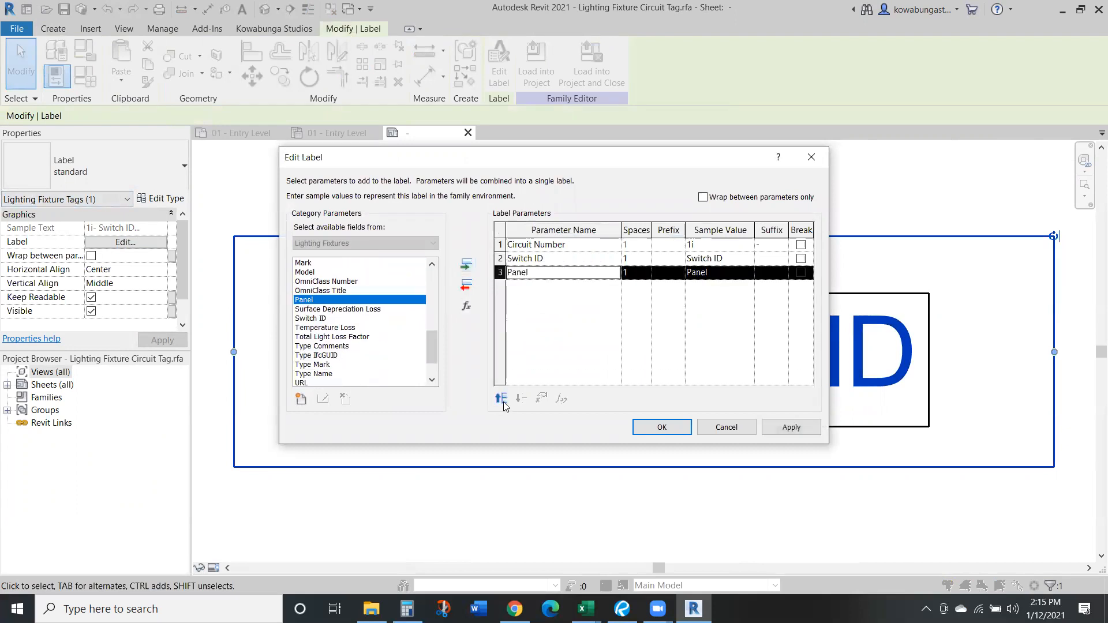
click(501, 398)
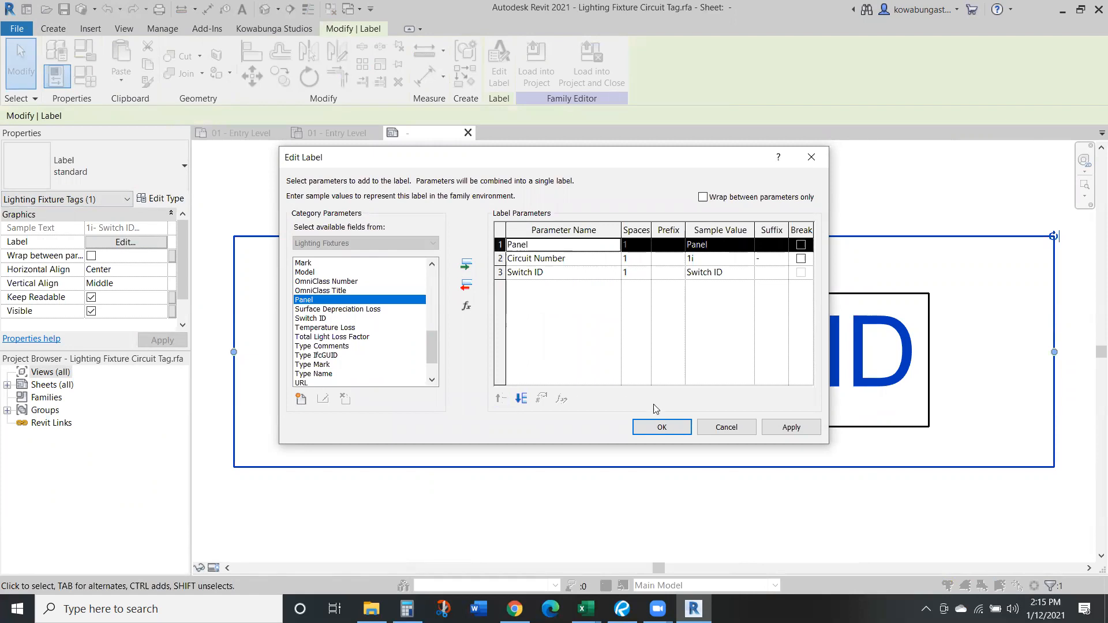
click(663, 427)
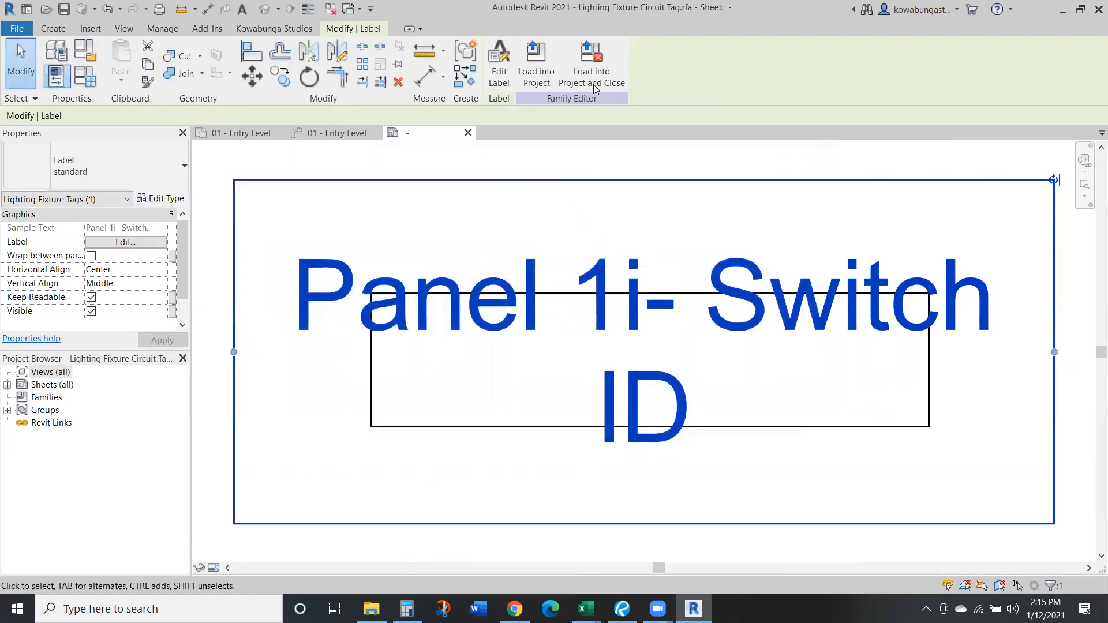
click(591, 52)
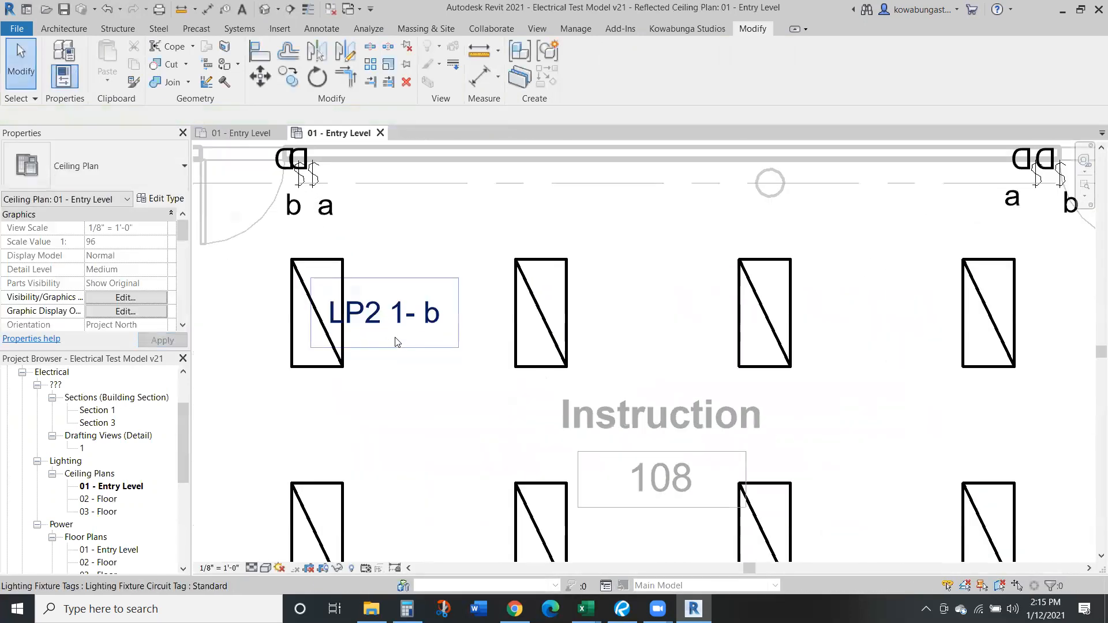
click(384, 314)
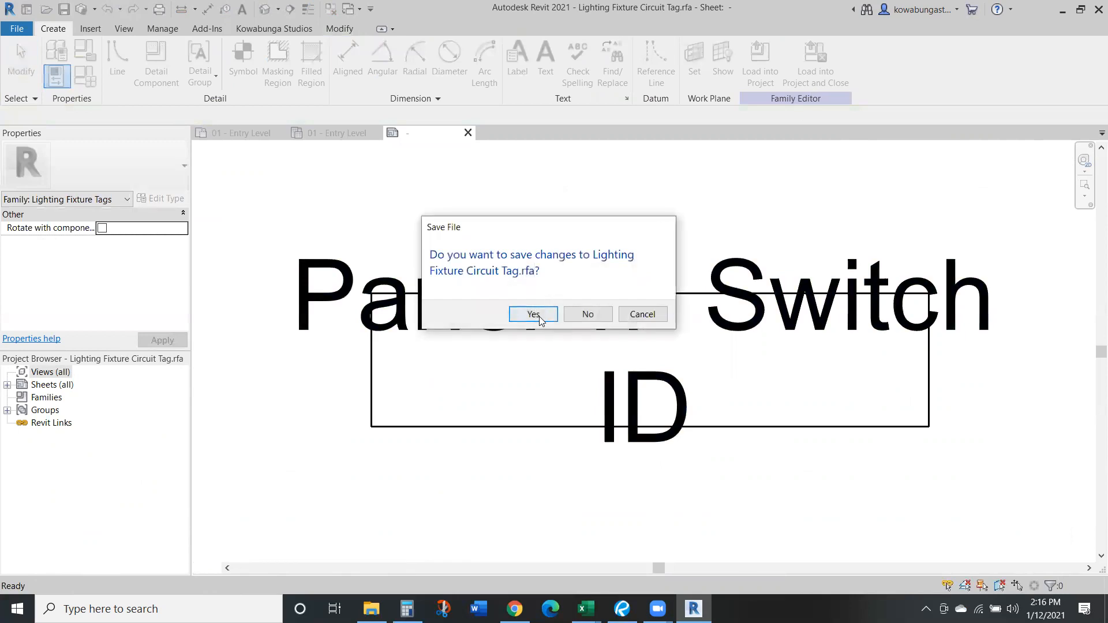
Save the tag family and put the neighbouring Instruction 108 fixtures on panel LP2 circuit 1
click(533, 314)
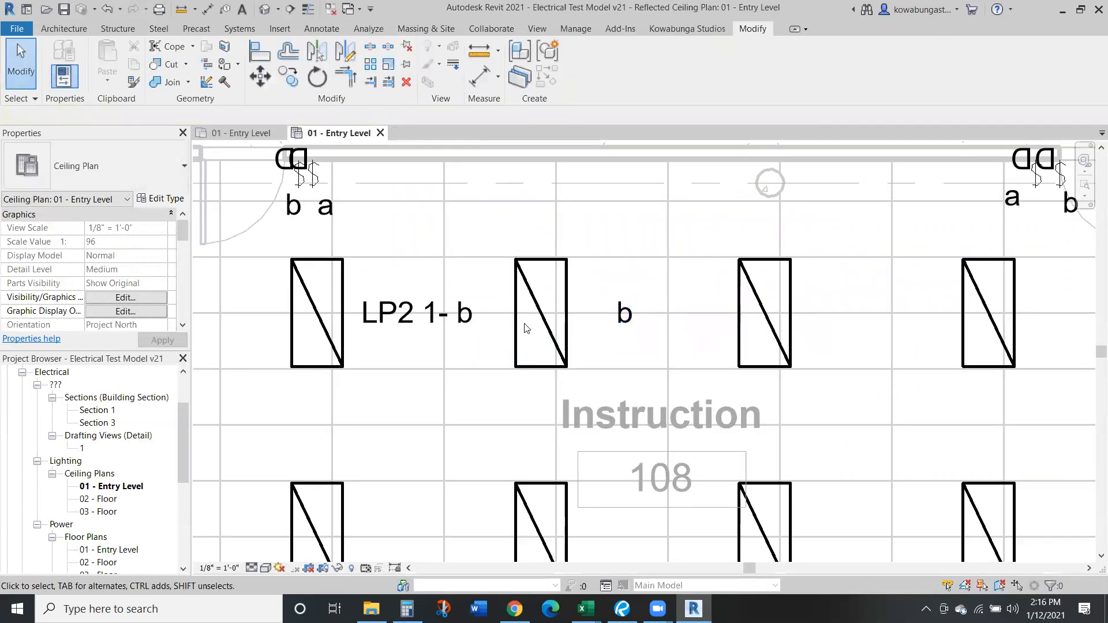
click(540, 313)
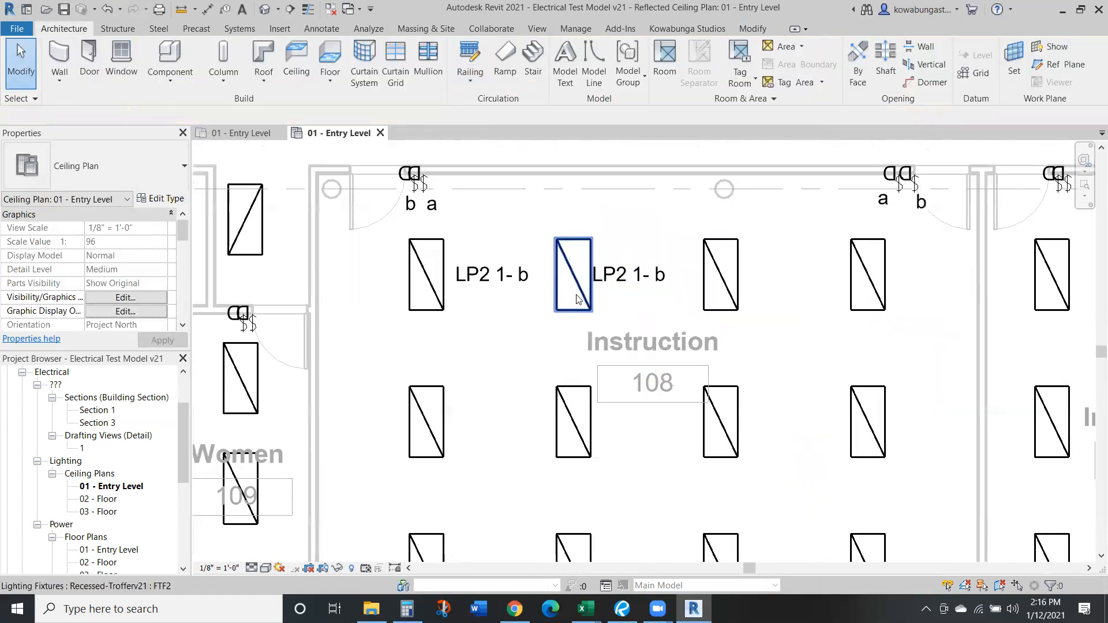
click(426, 275)
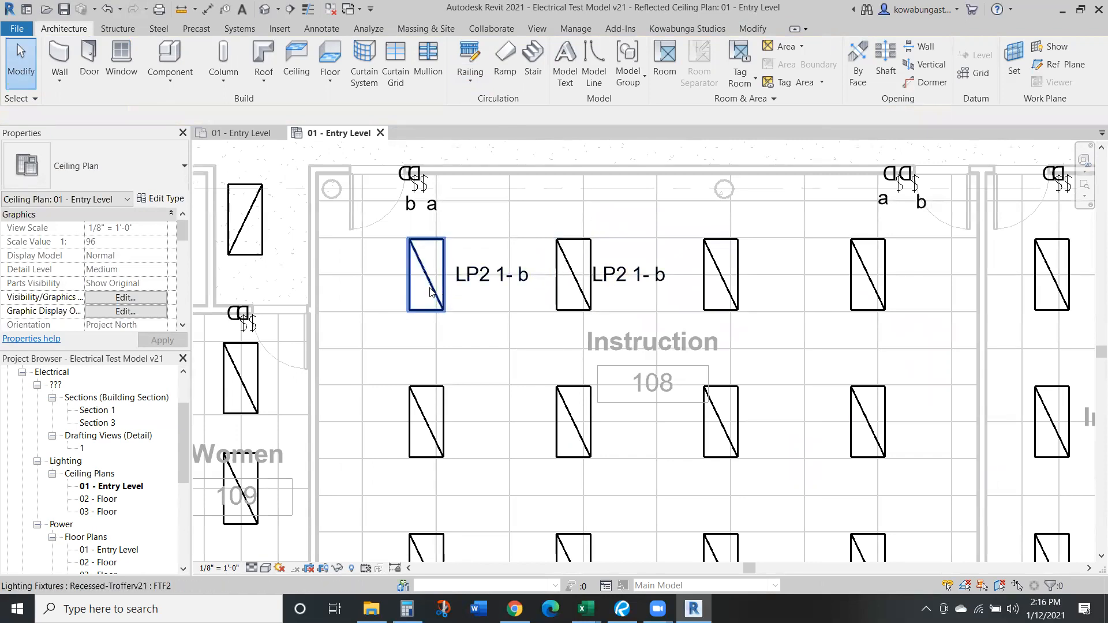
click(425, 274)
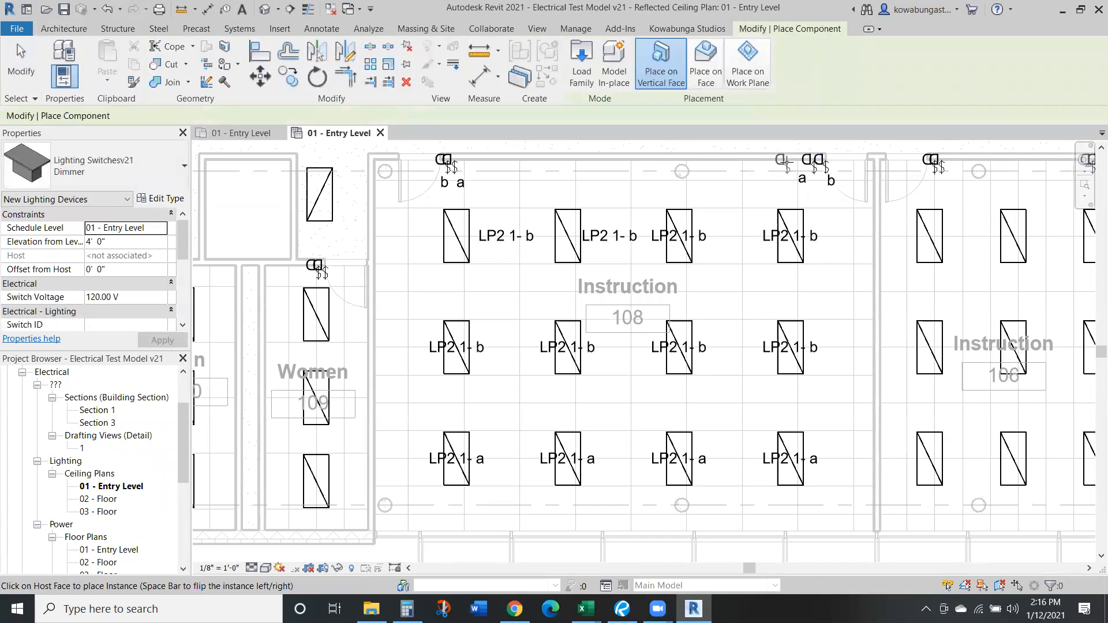
Place a dimmer switch with Switch ID c and disconnect the top fixture row from switch b
click(784, 161)
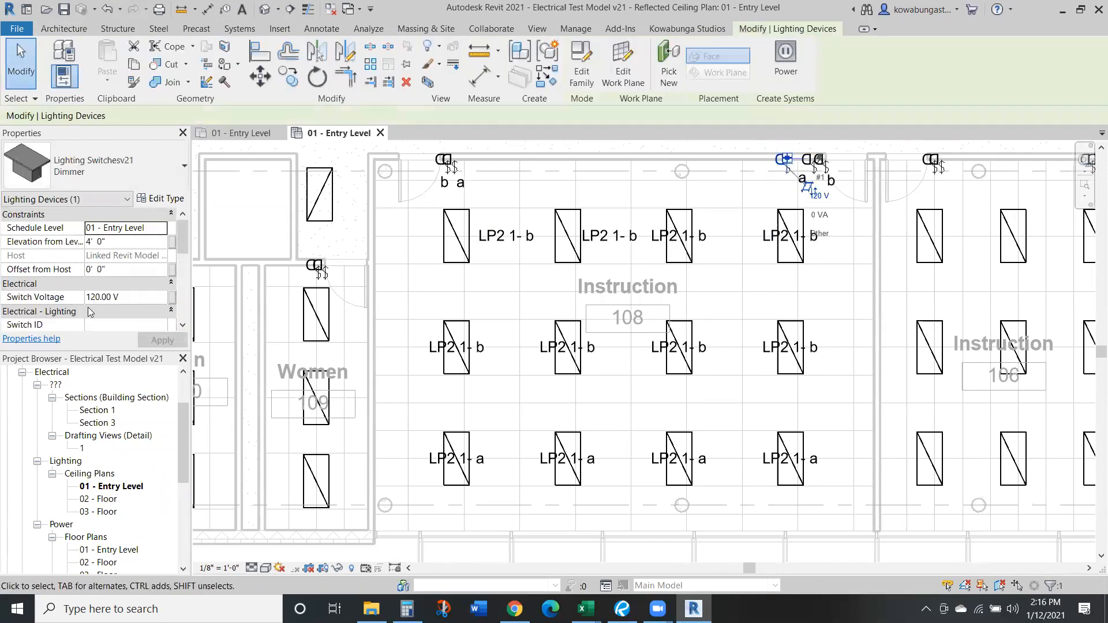
text(c)
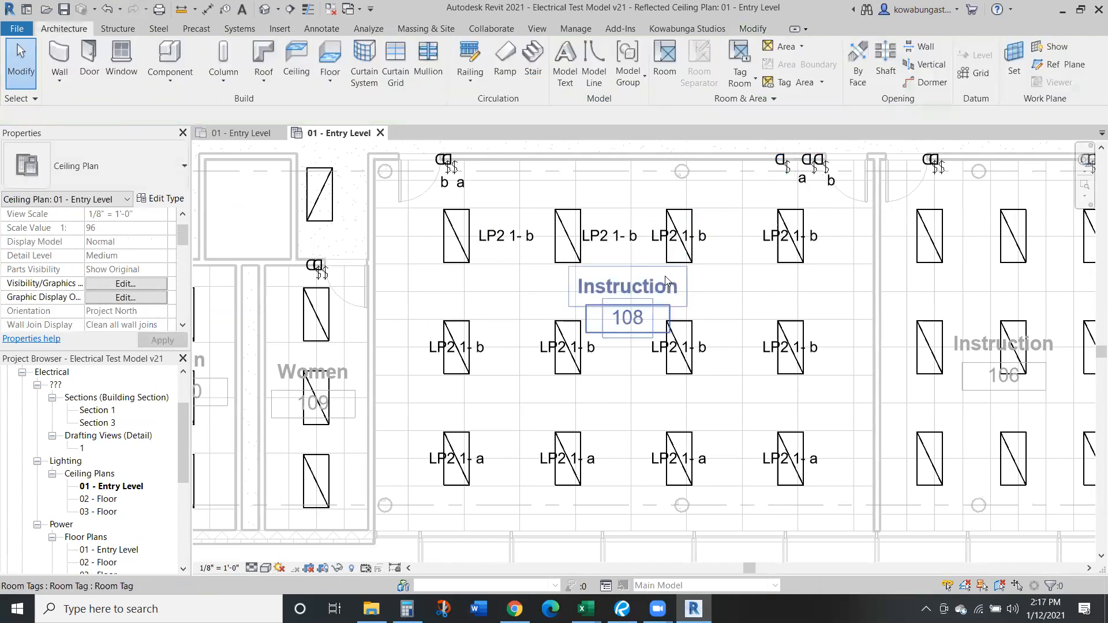
click(568, 236)
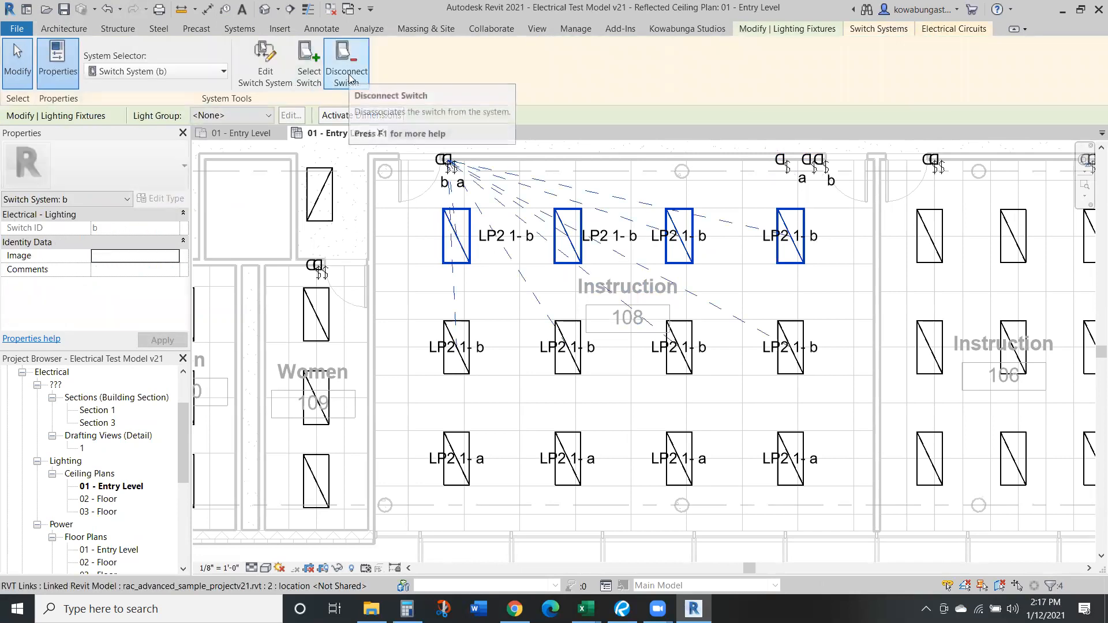
click(347, 58)
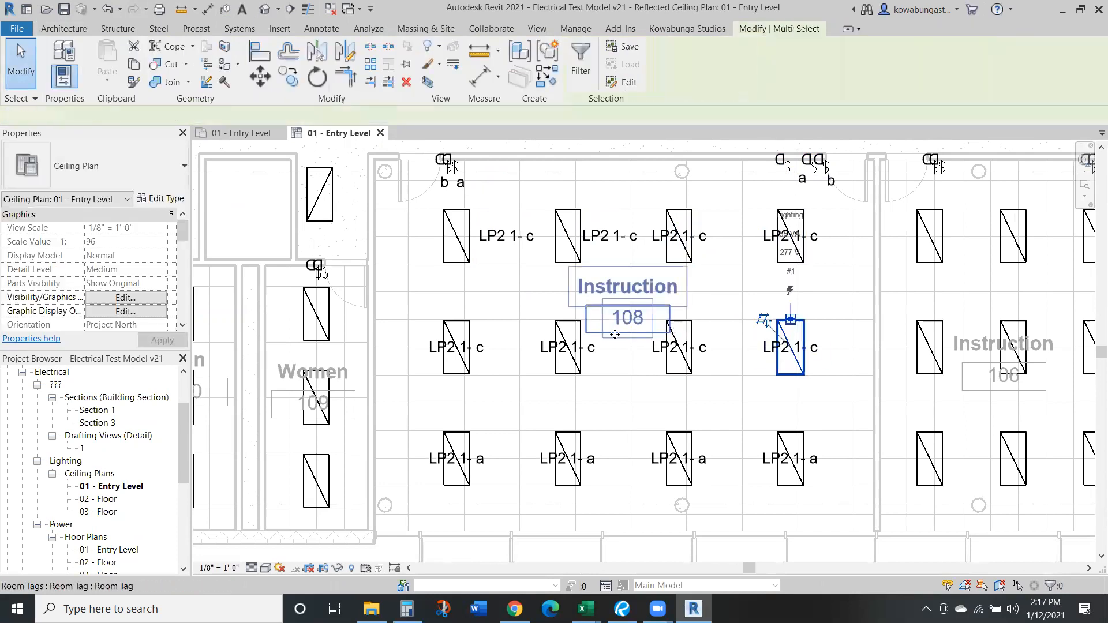
Edit switch c's system to control the top row, giving rows LP2 1- c, b and a
click(679, 346)
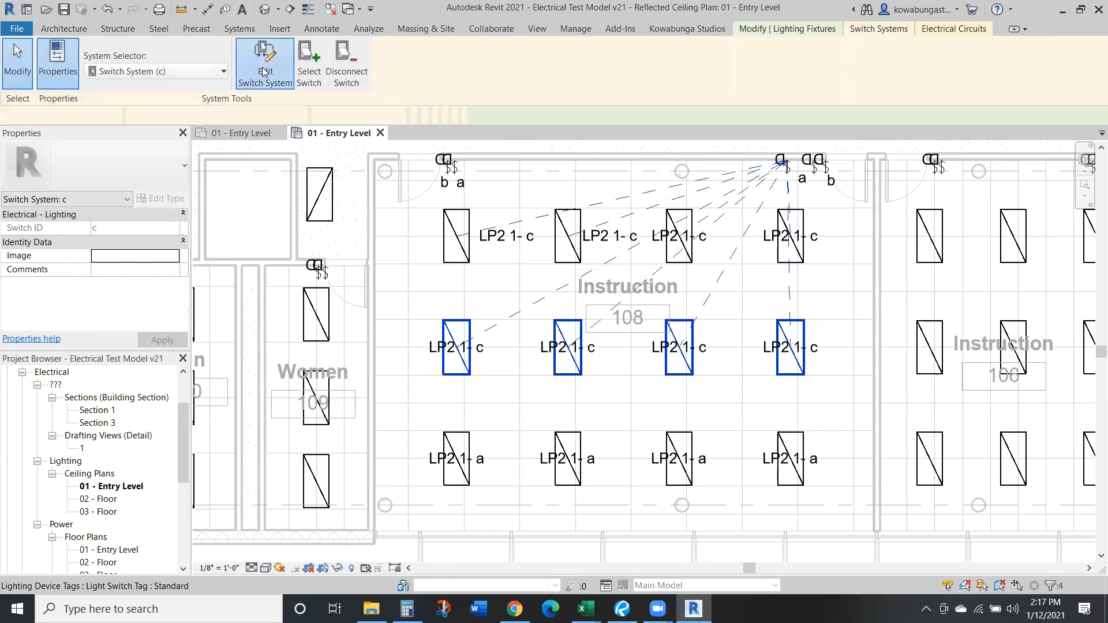
click(264, 63)
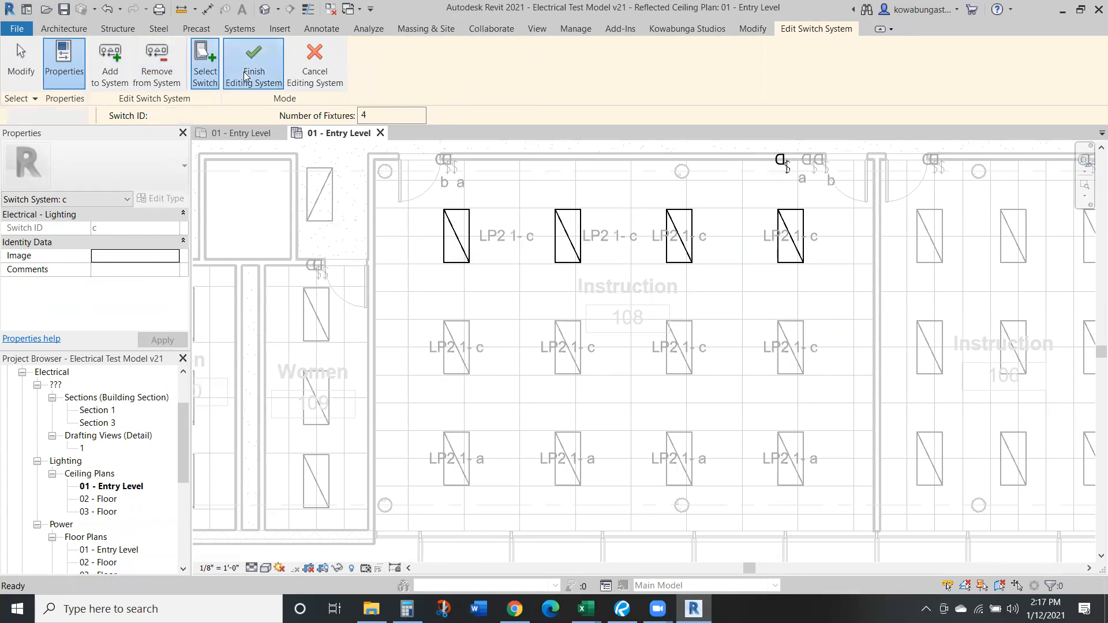
click(254, 58)
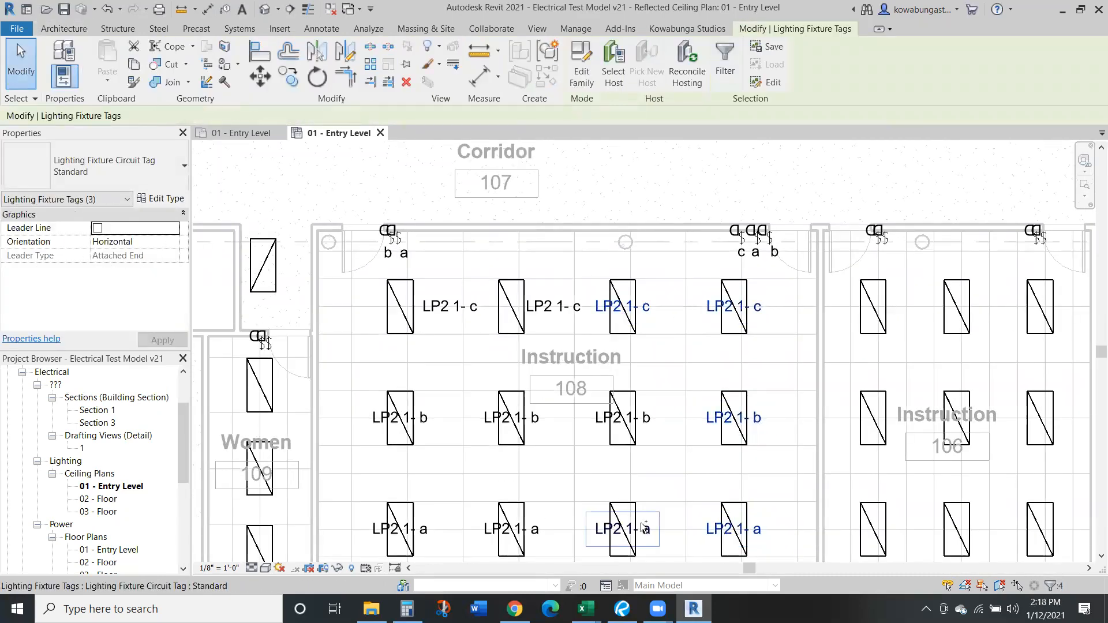
click(522, 417)
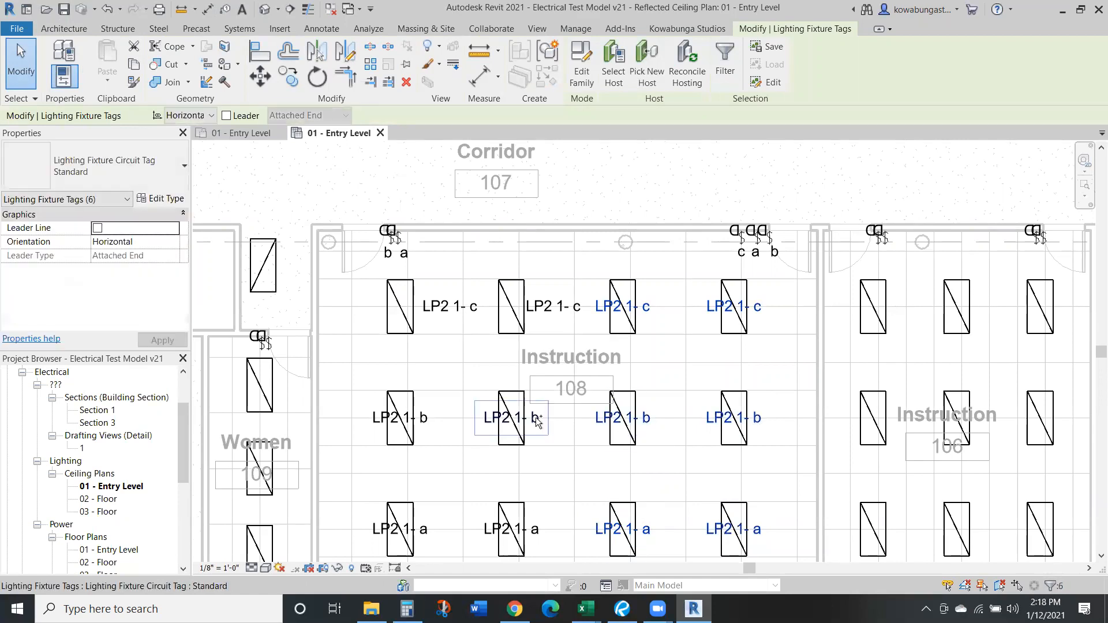